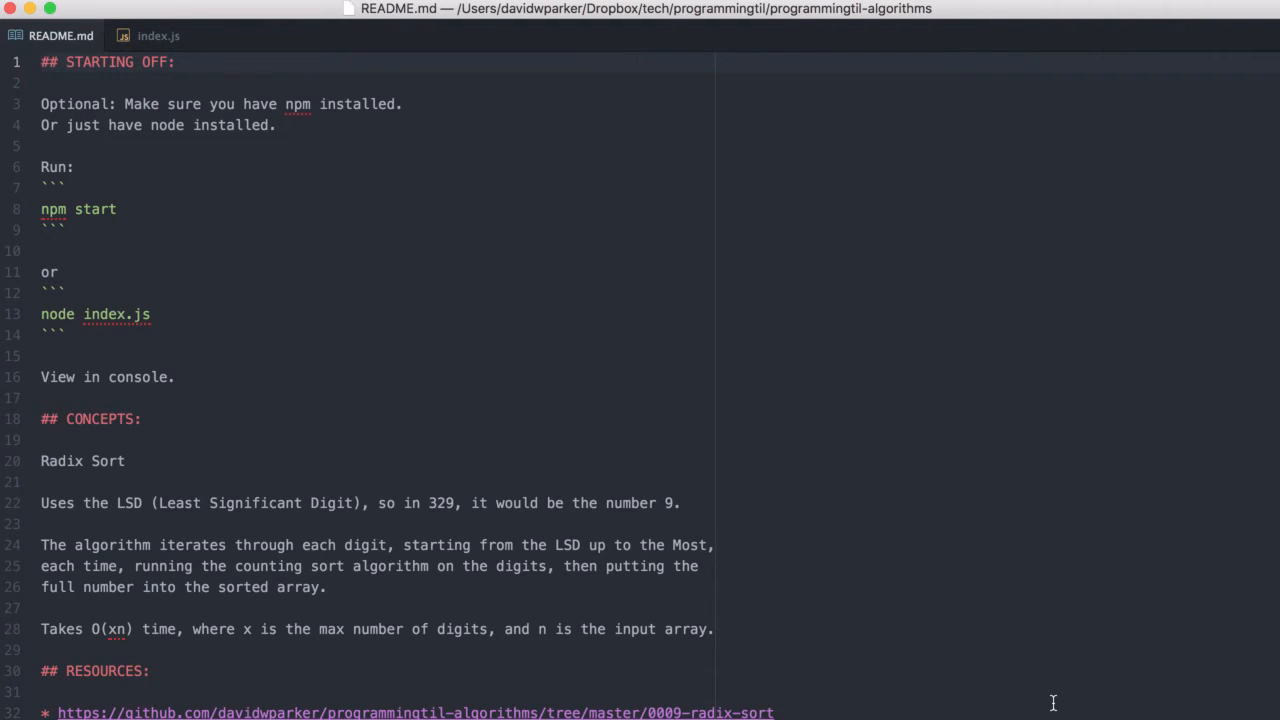
Switch to the index.js file showing the radixSort, digit, numberOfDigits and countingSort functions.
left_click(40, 62)
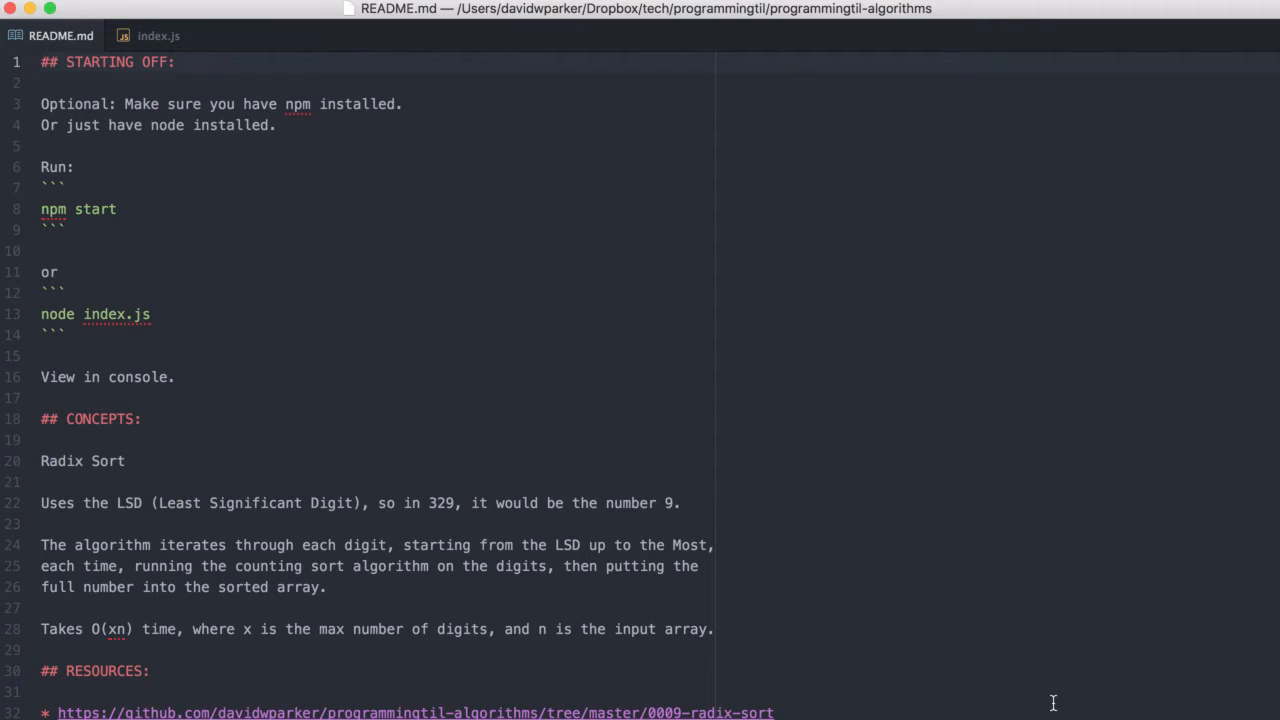
left_click(40, 62)
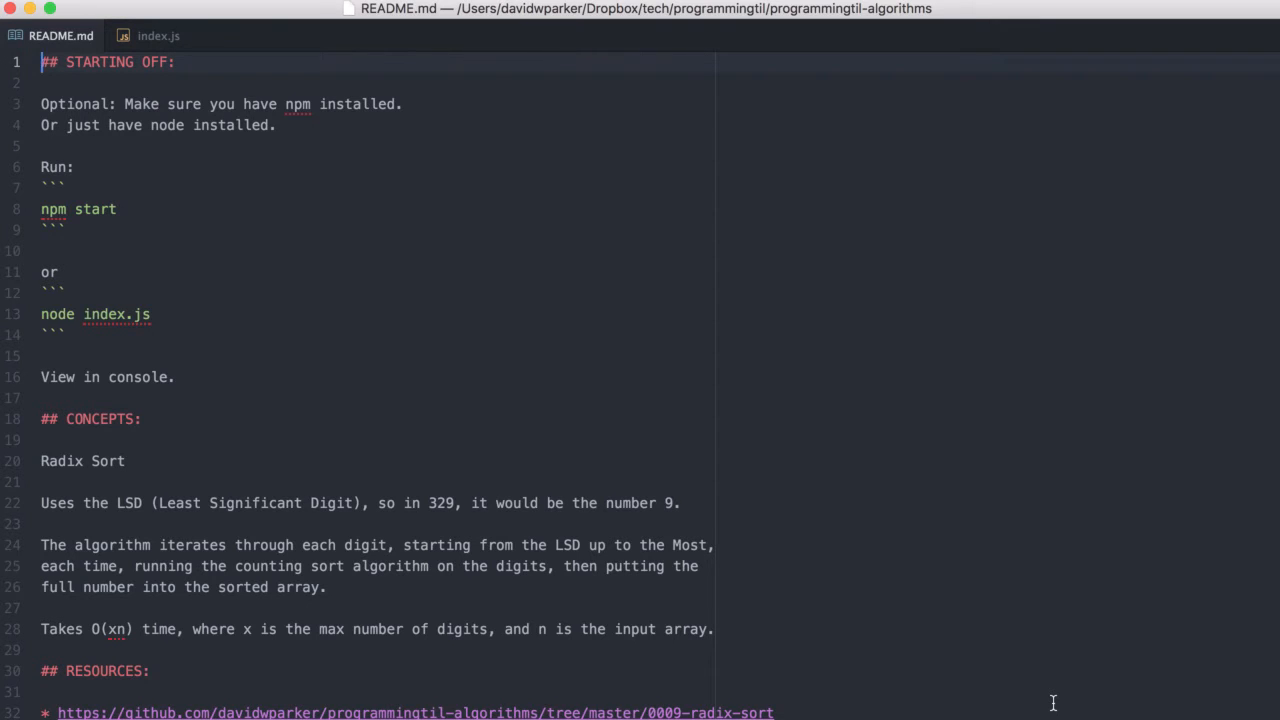
mouse_move(456, 480)
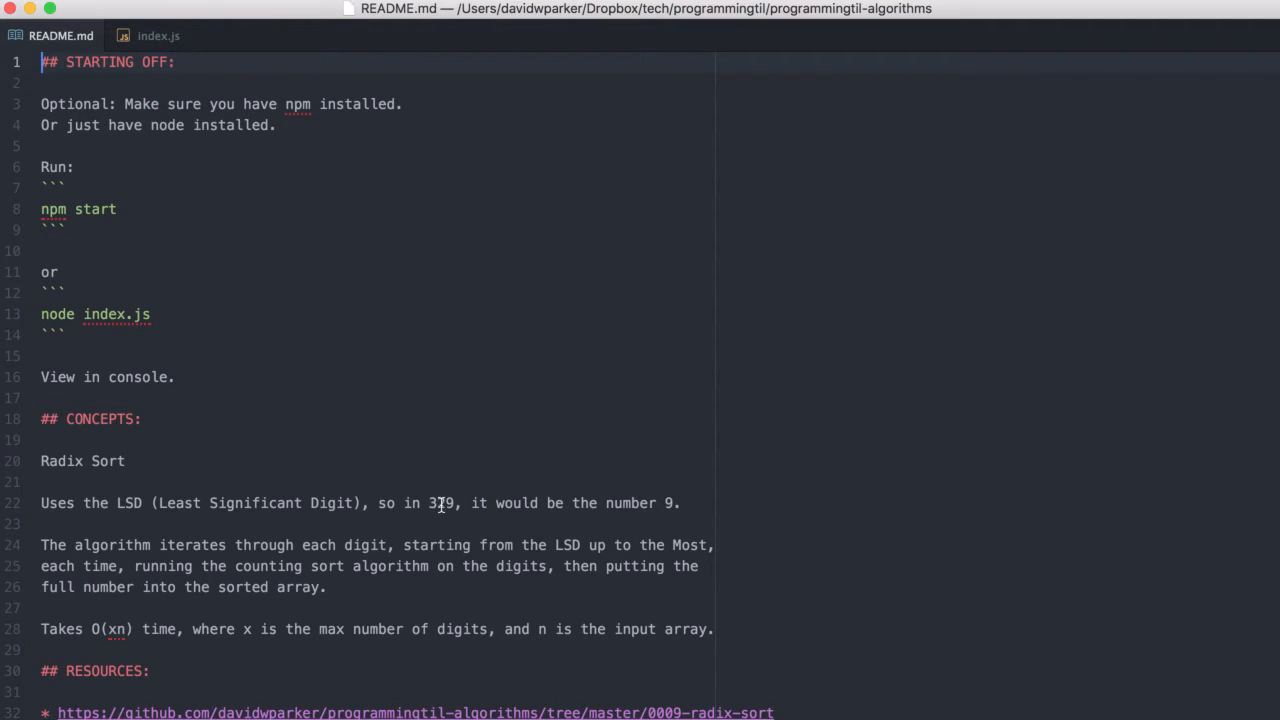
mouse_move(442, 504)
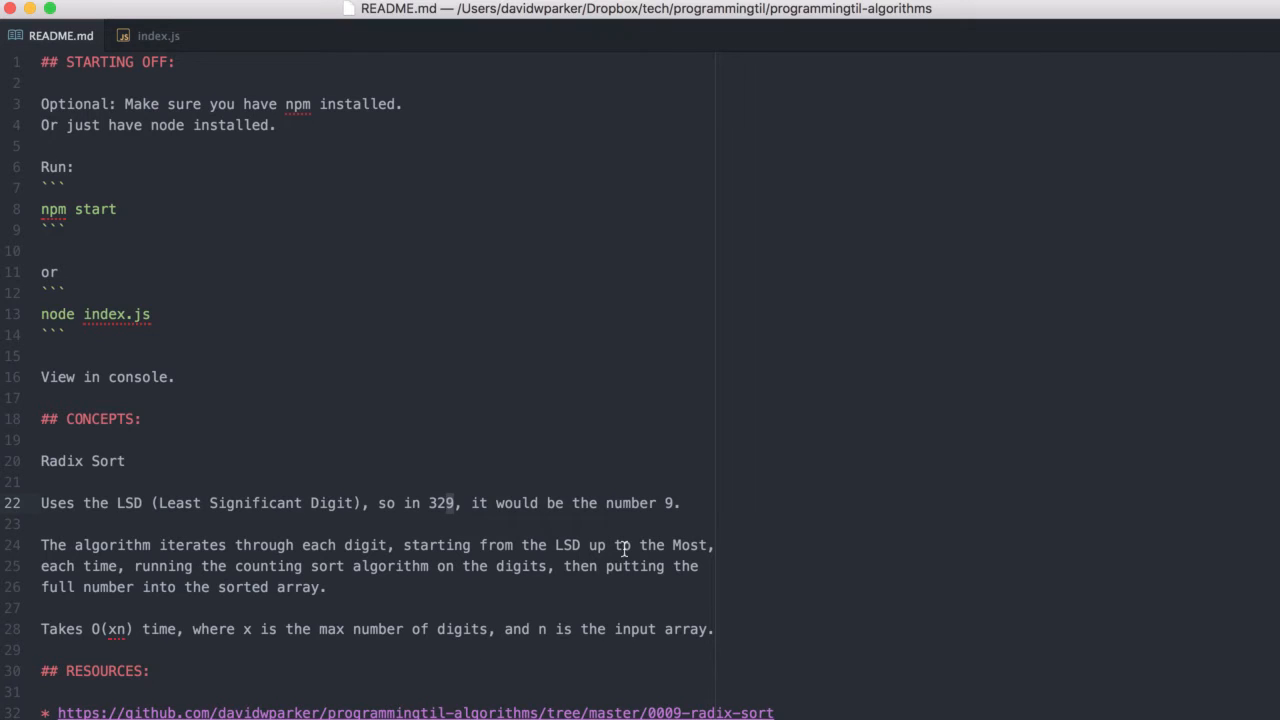
mouse_move(436, 600)
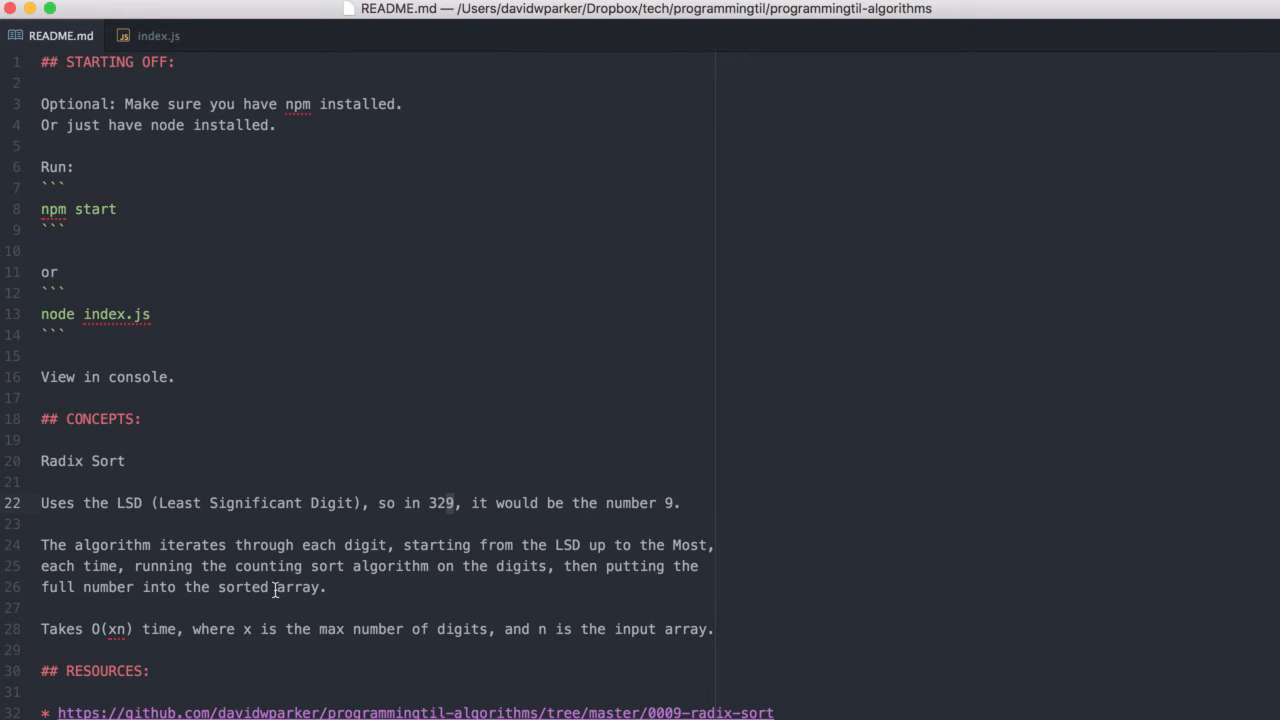
mouse_move(540, 558)
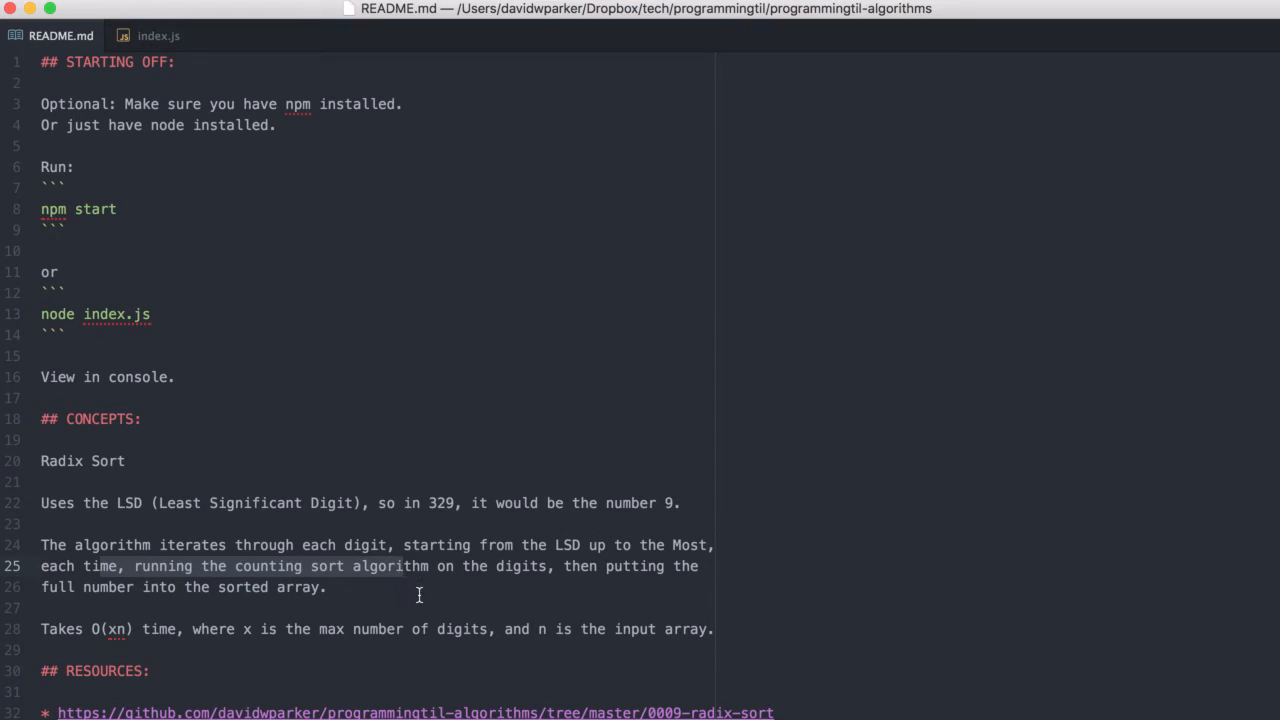
mouse_move(376, 592)
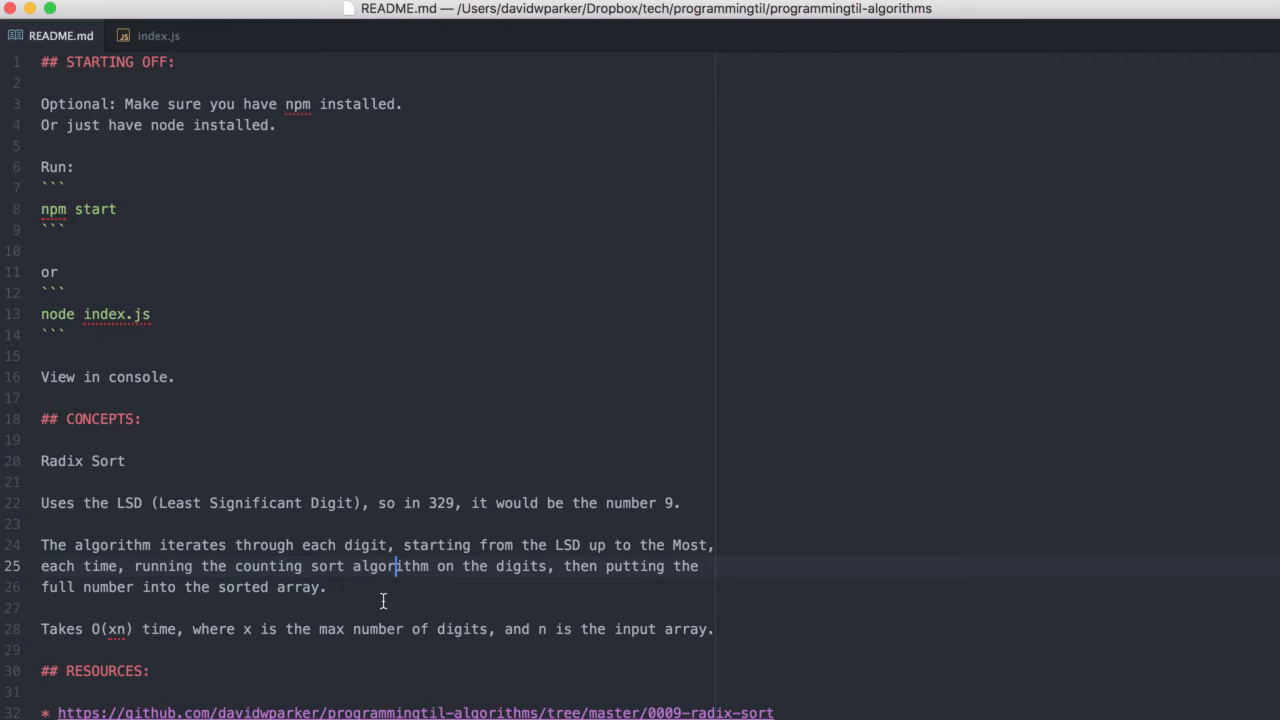
mouse_move(228, 604)
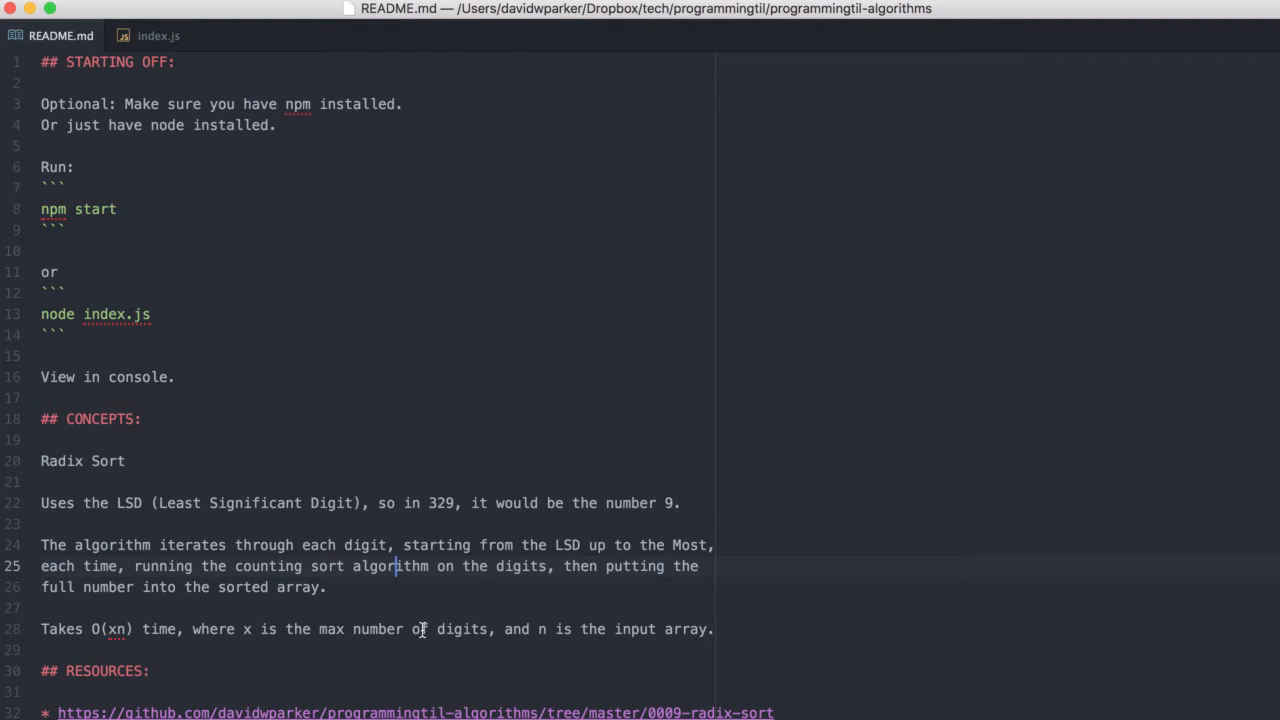
mouse_move(596, 596)
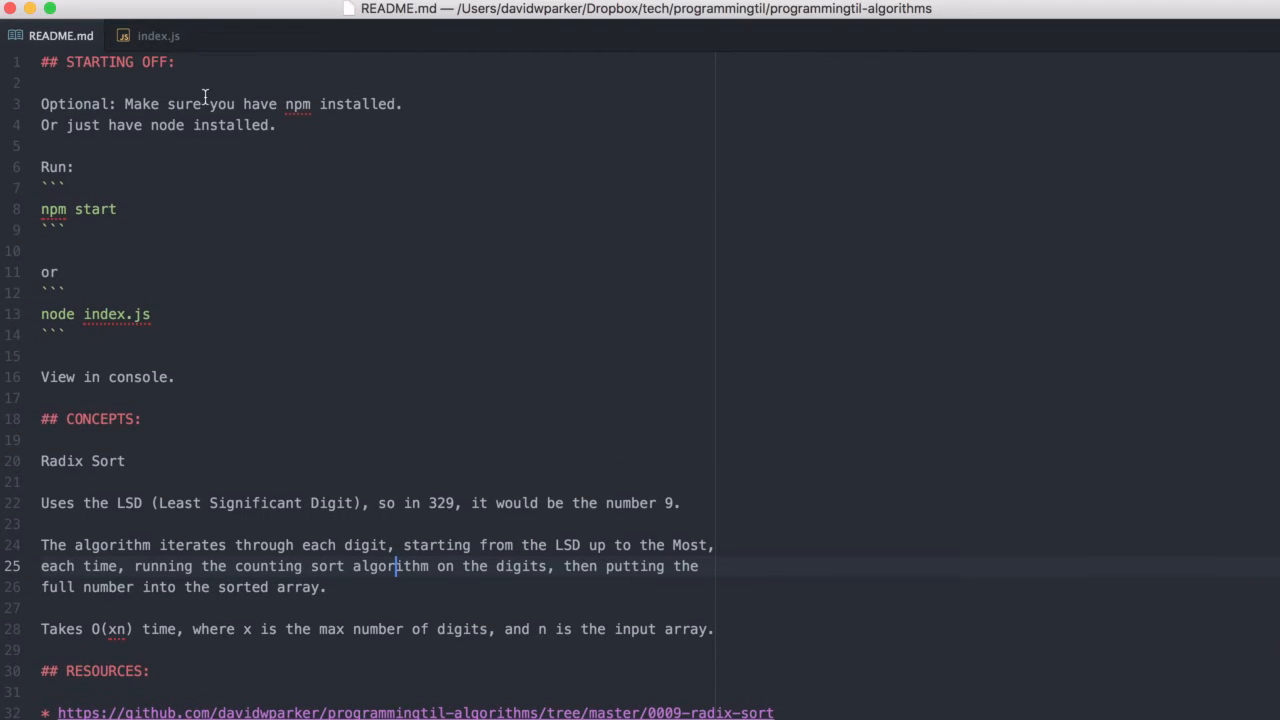
left_click(158, 36)
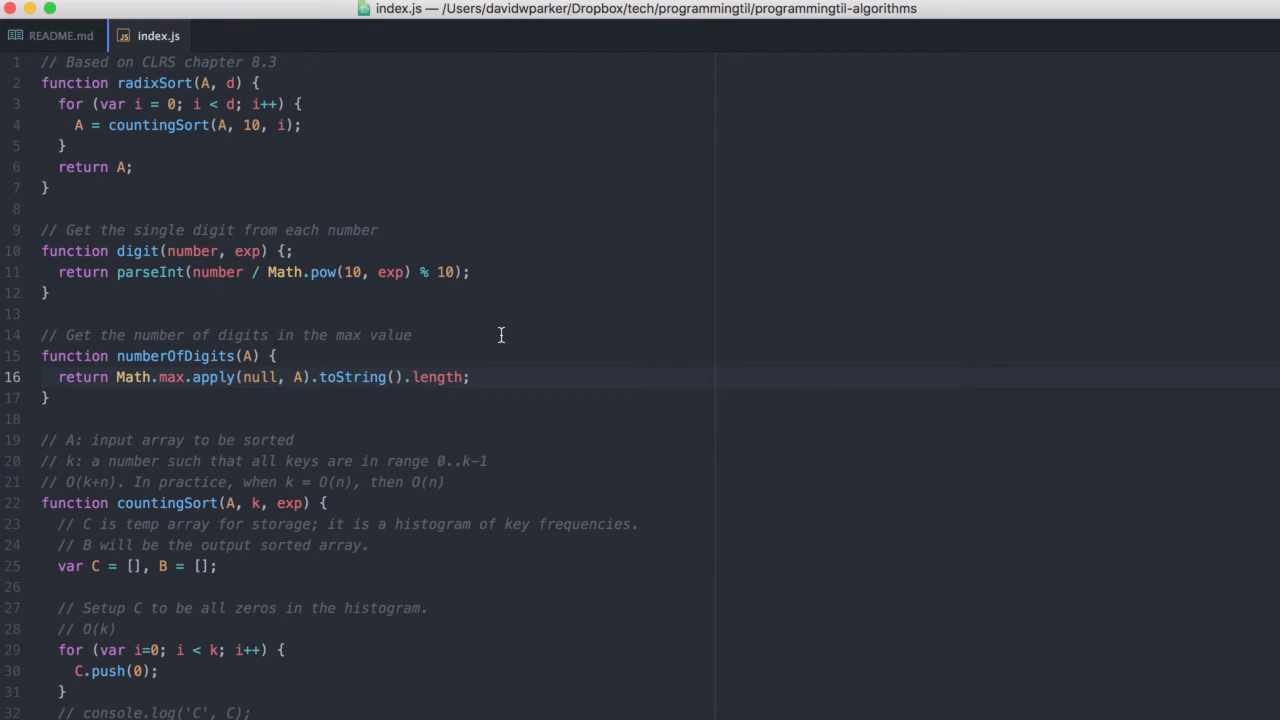
left_click(470, 376)
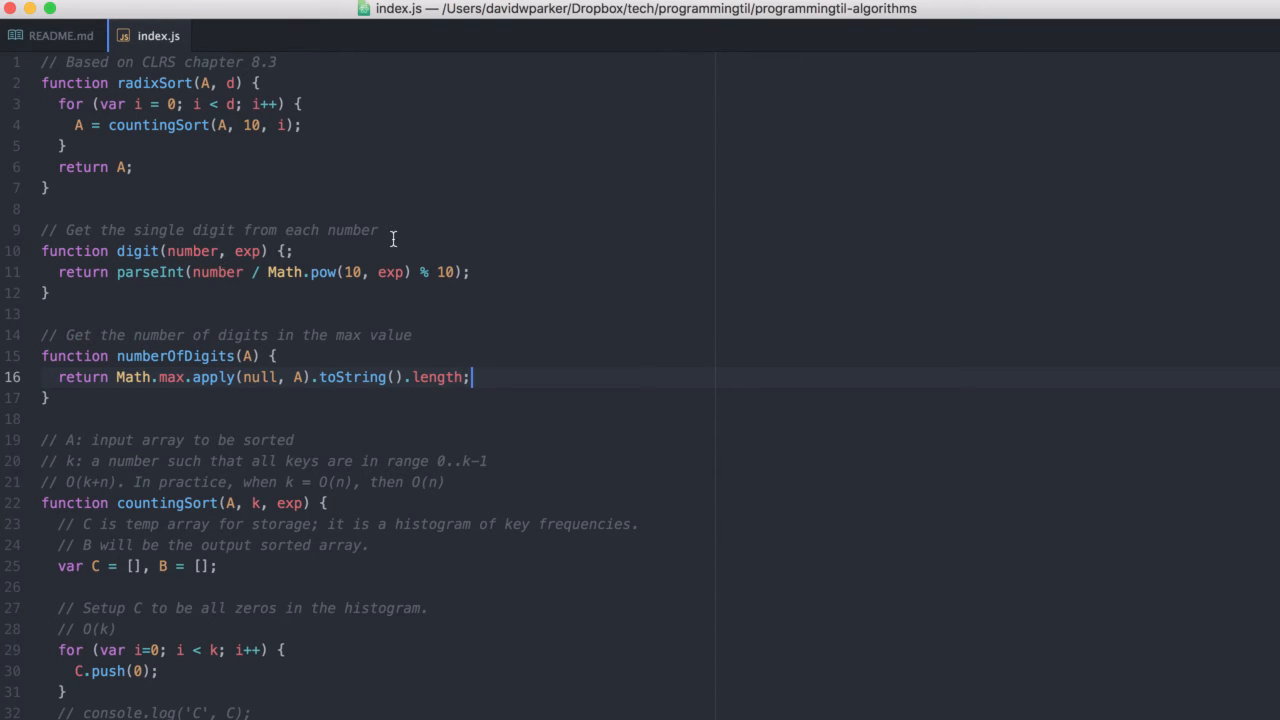
scroll("down", 3)
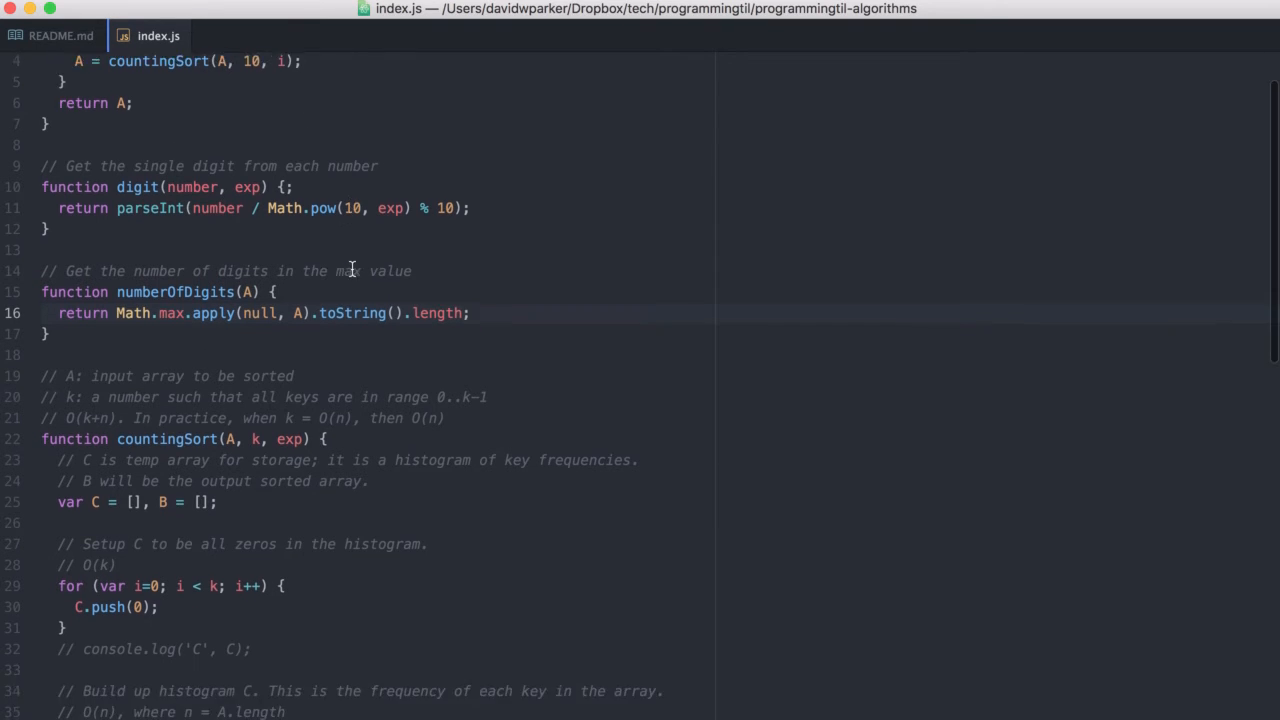
scroll("down", 3)
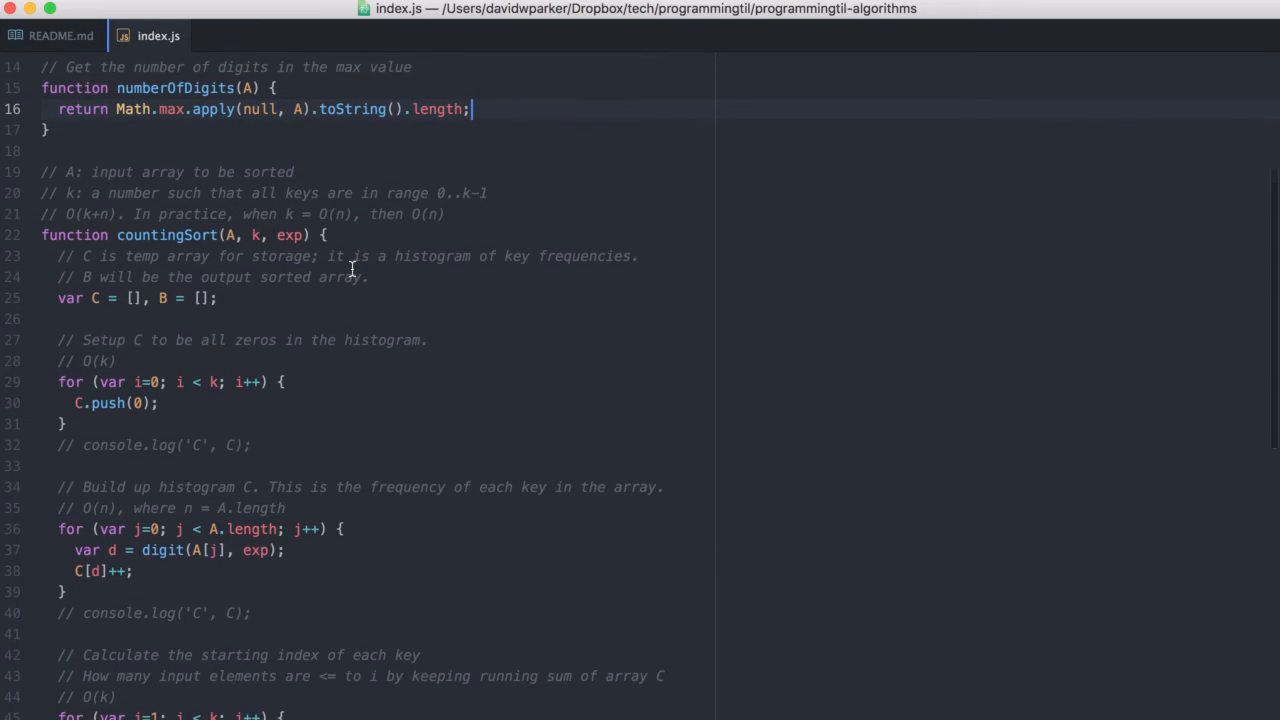
scroll("down", 3)
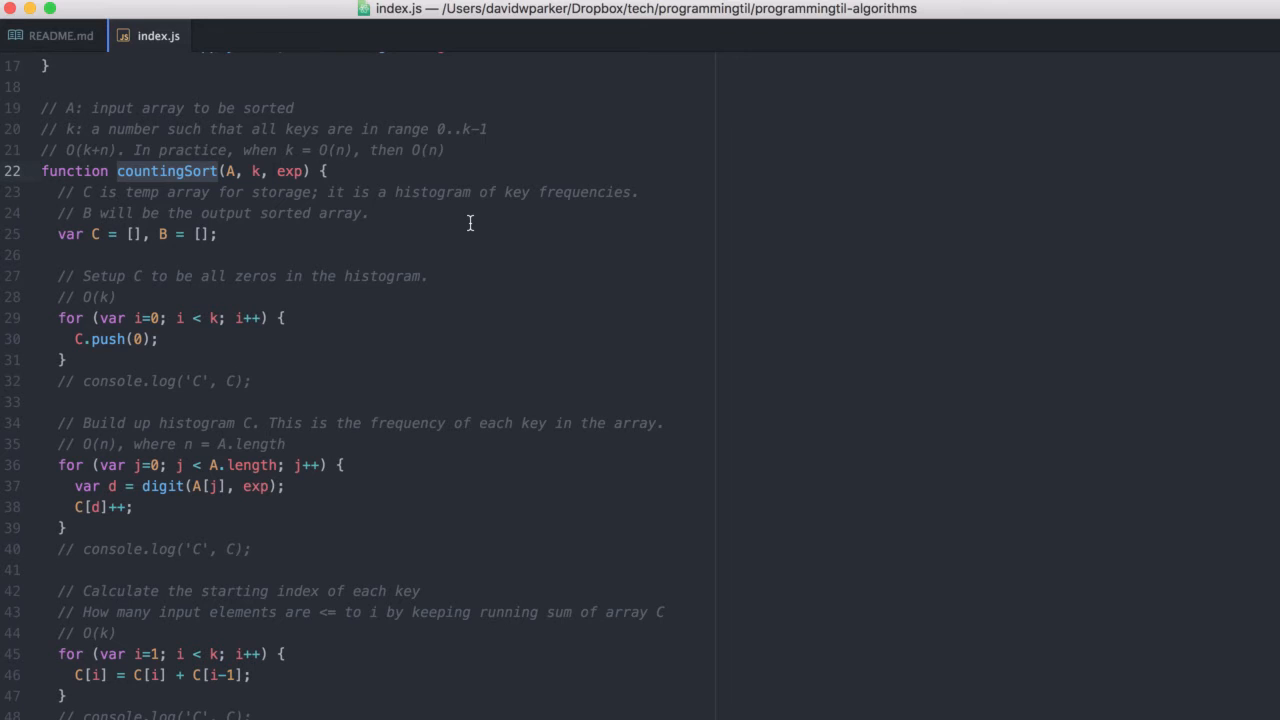
scroll("down", 3)
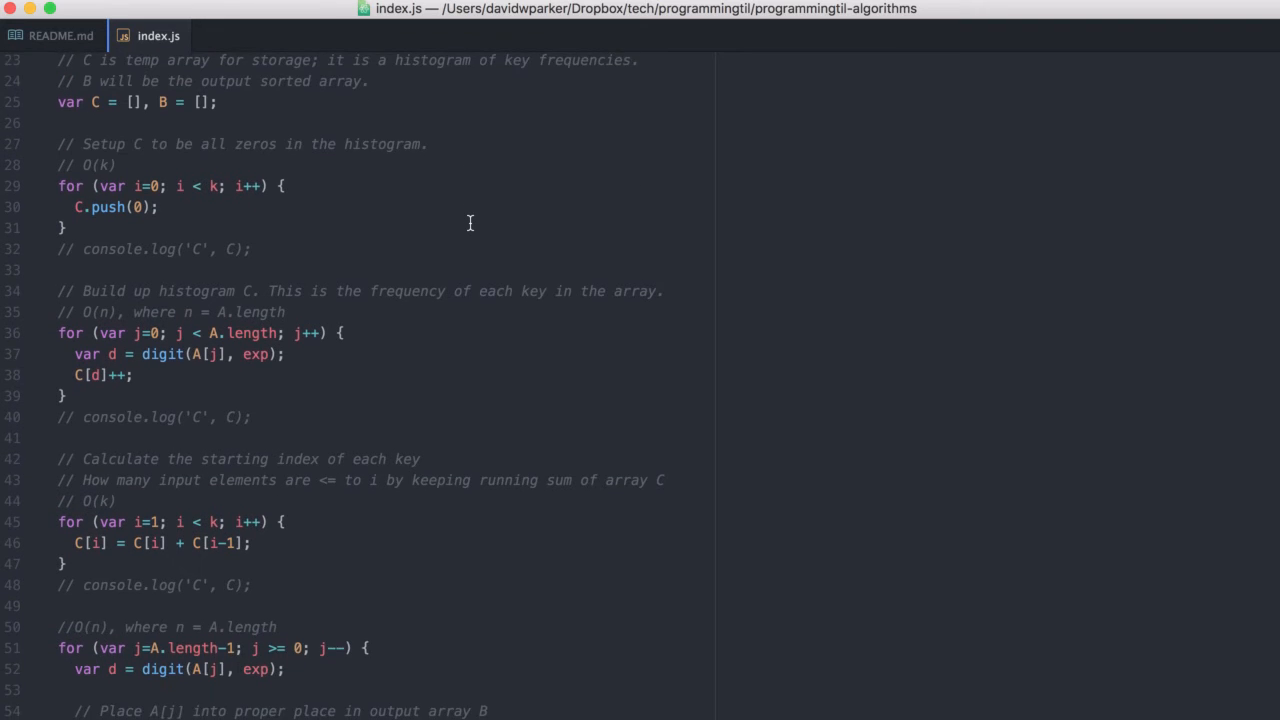
scroll("up", 3)
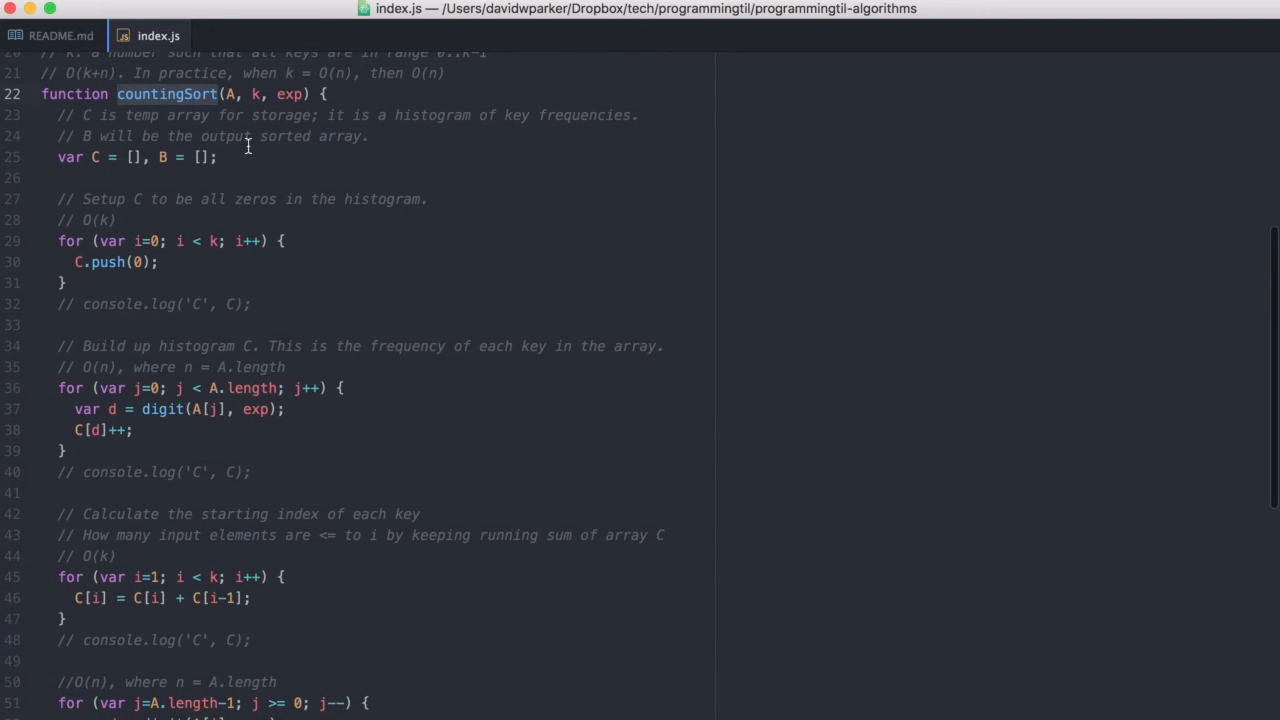
mouse_move(160, 336)
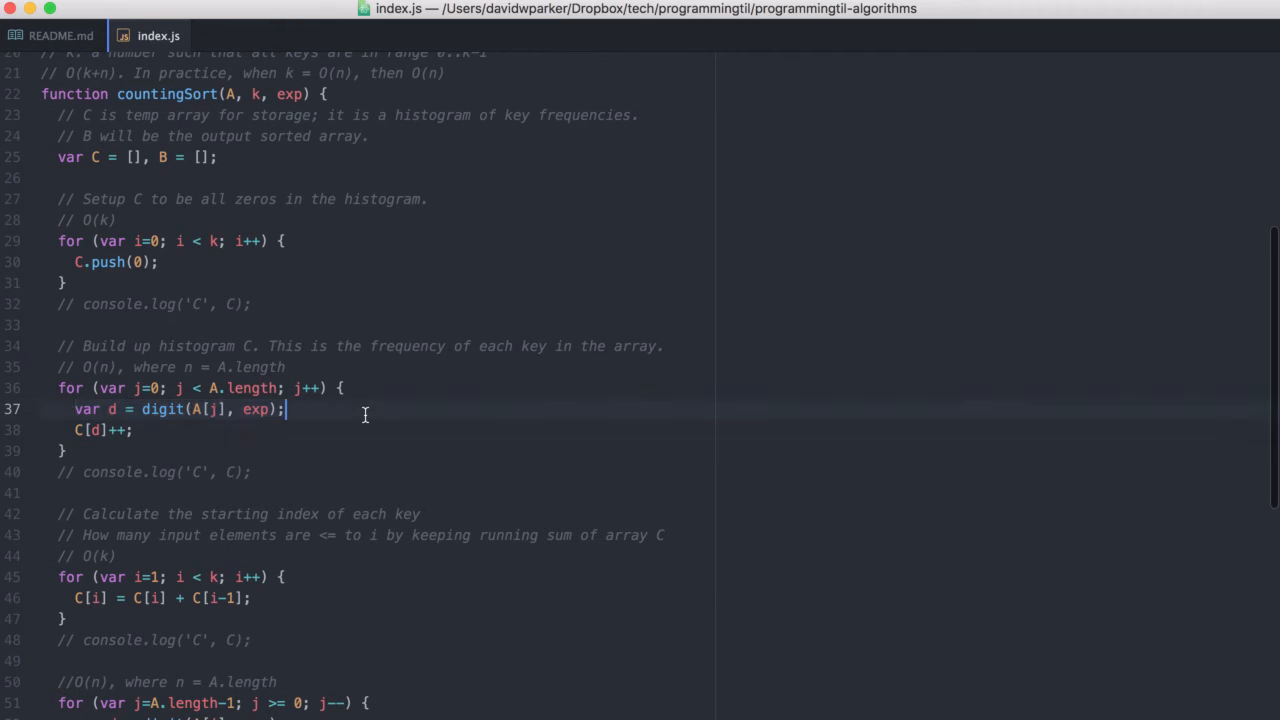
double_click(156, 408)
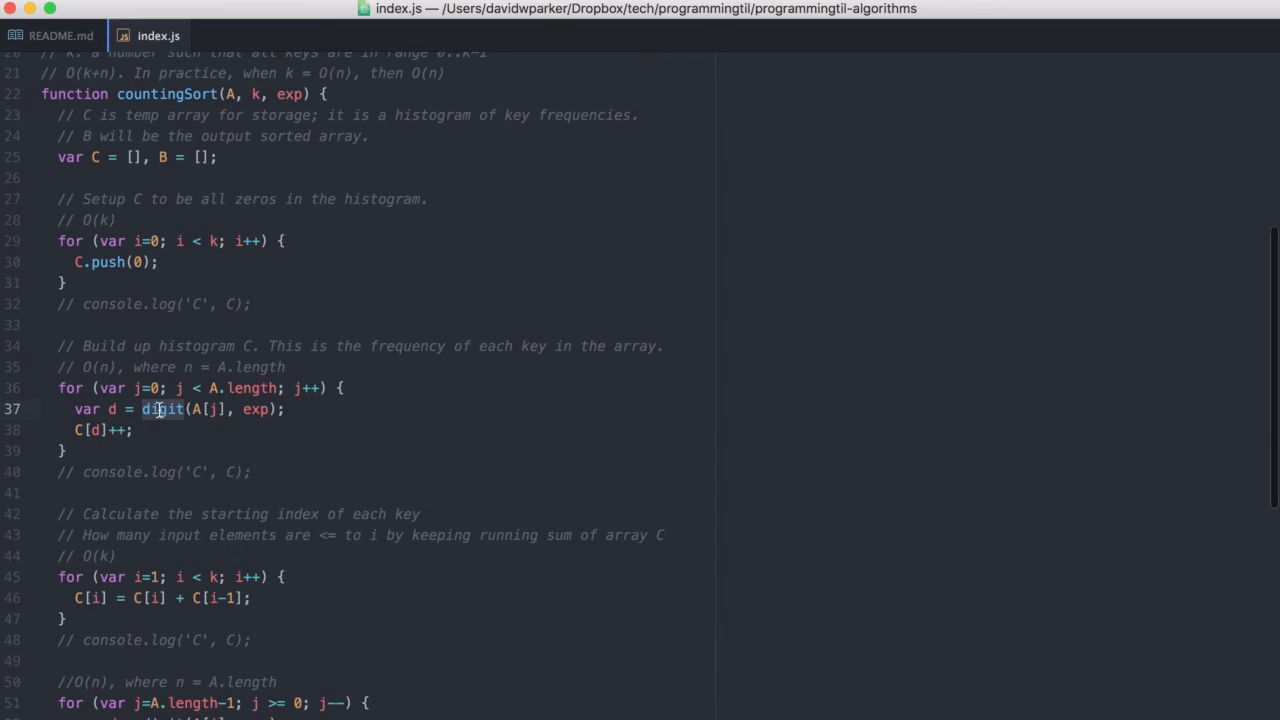
mouse_move(316, 428)
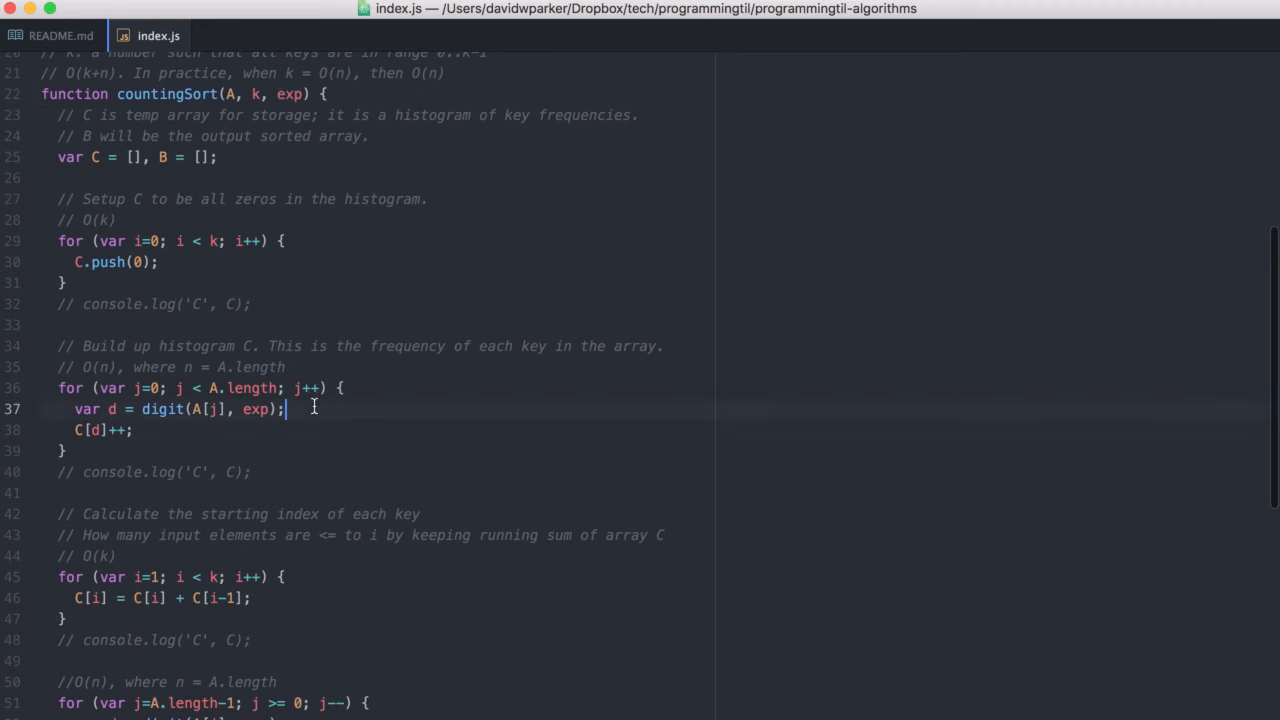
left_click(364, 260)
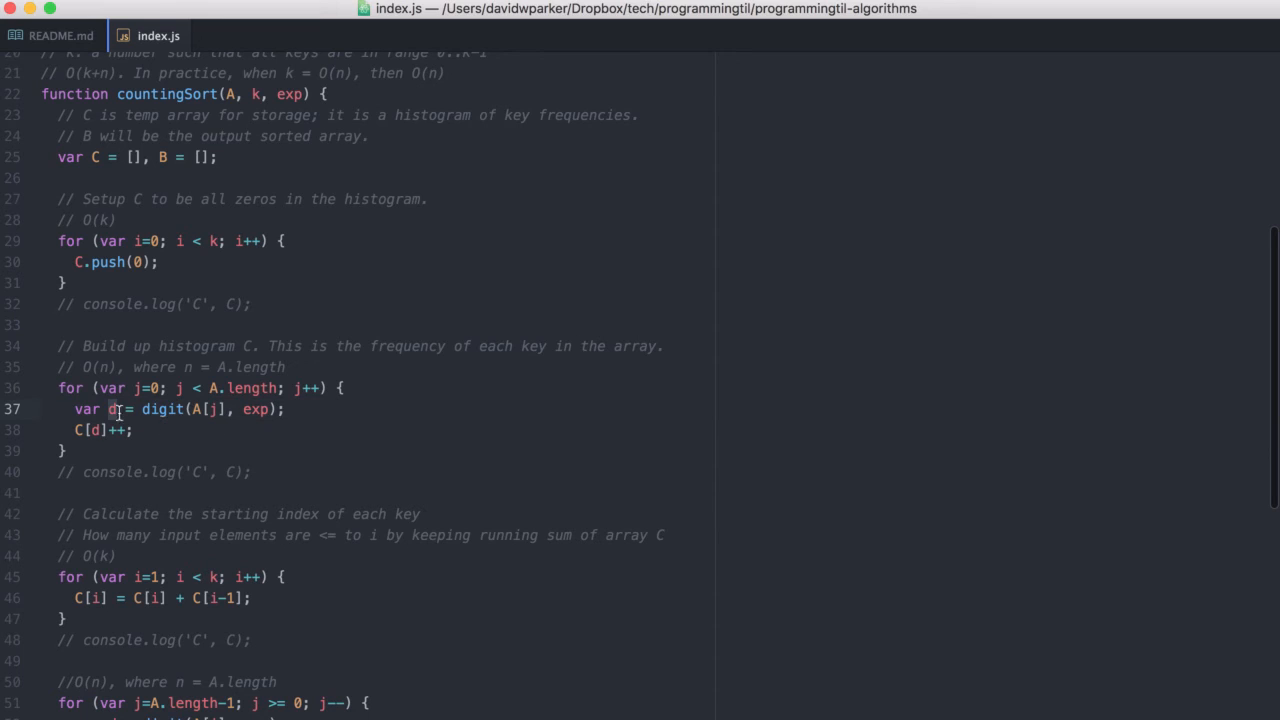
mouse_move(236, 384)
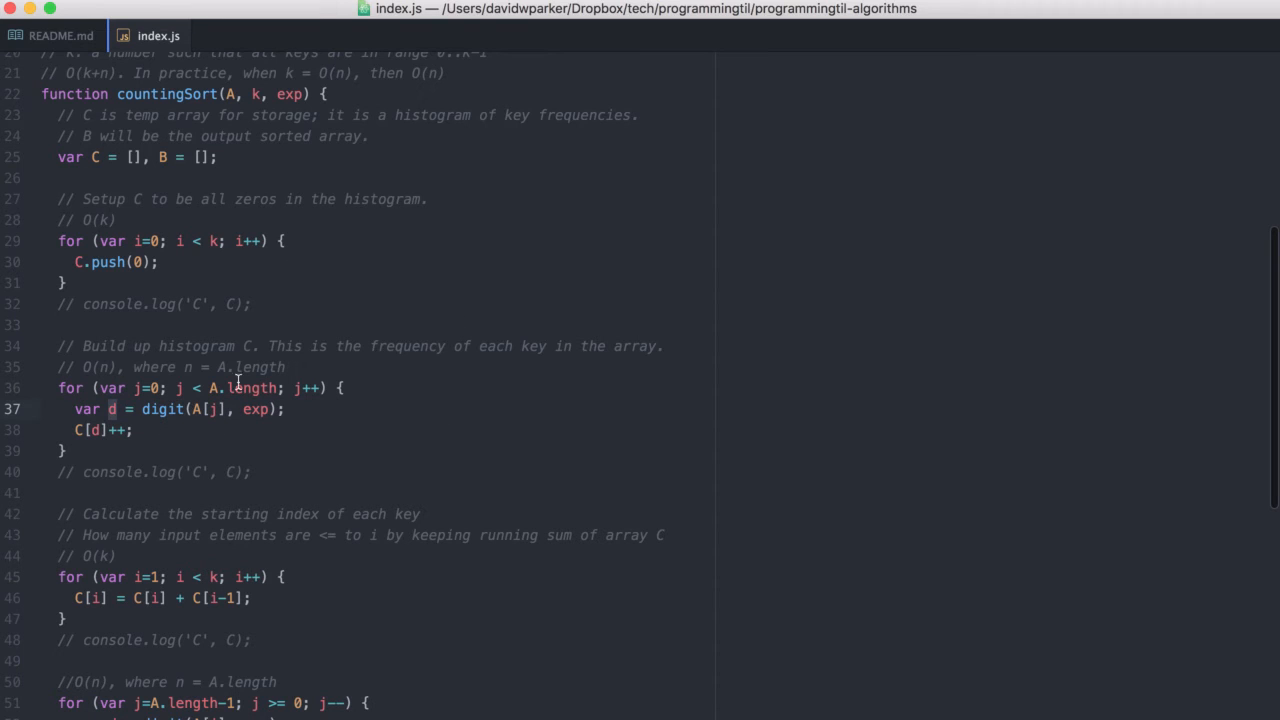
mouse_move(96, 450)
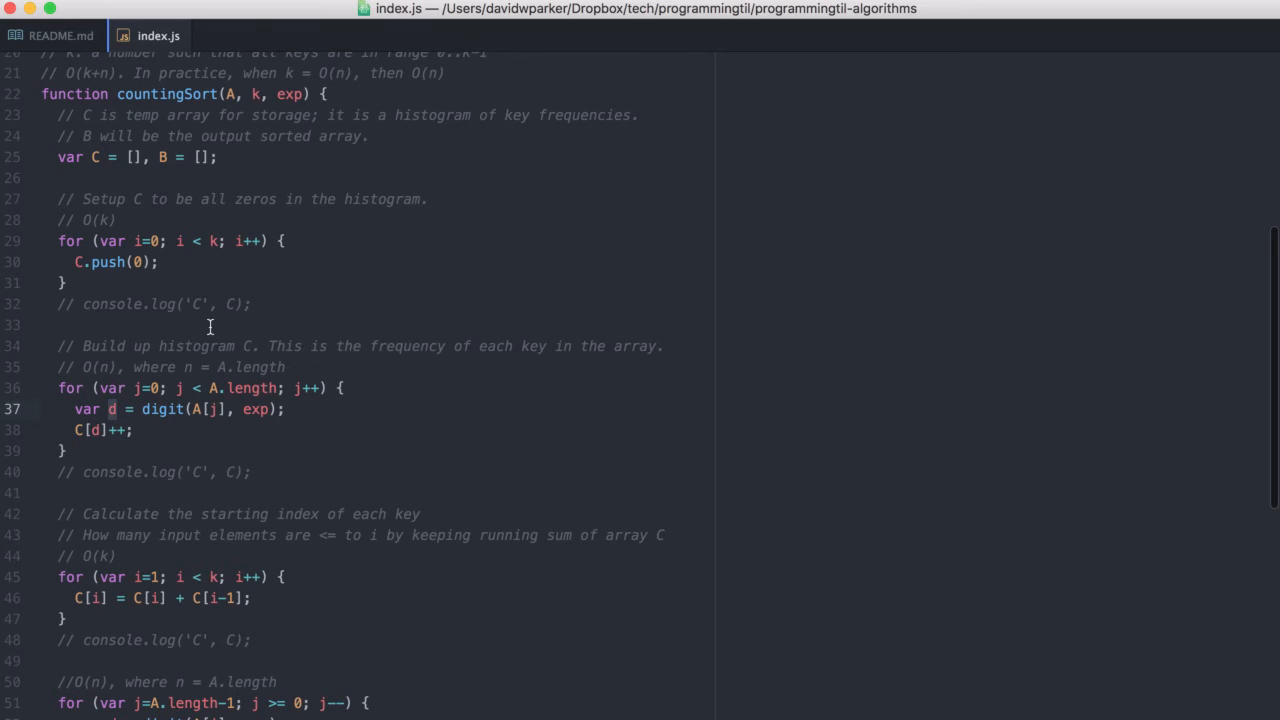
scroll("down", 3)
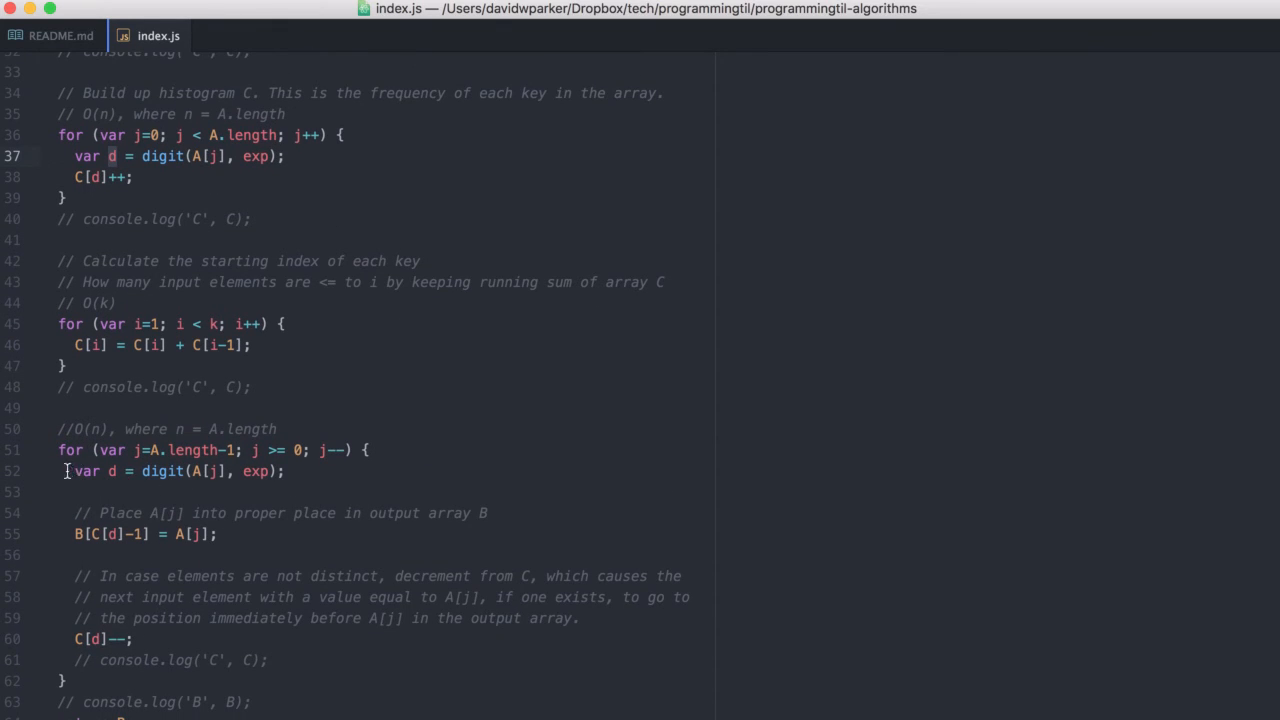
left_click(316, 472)
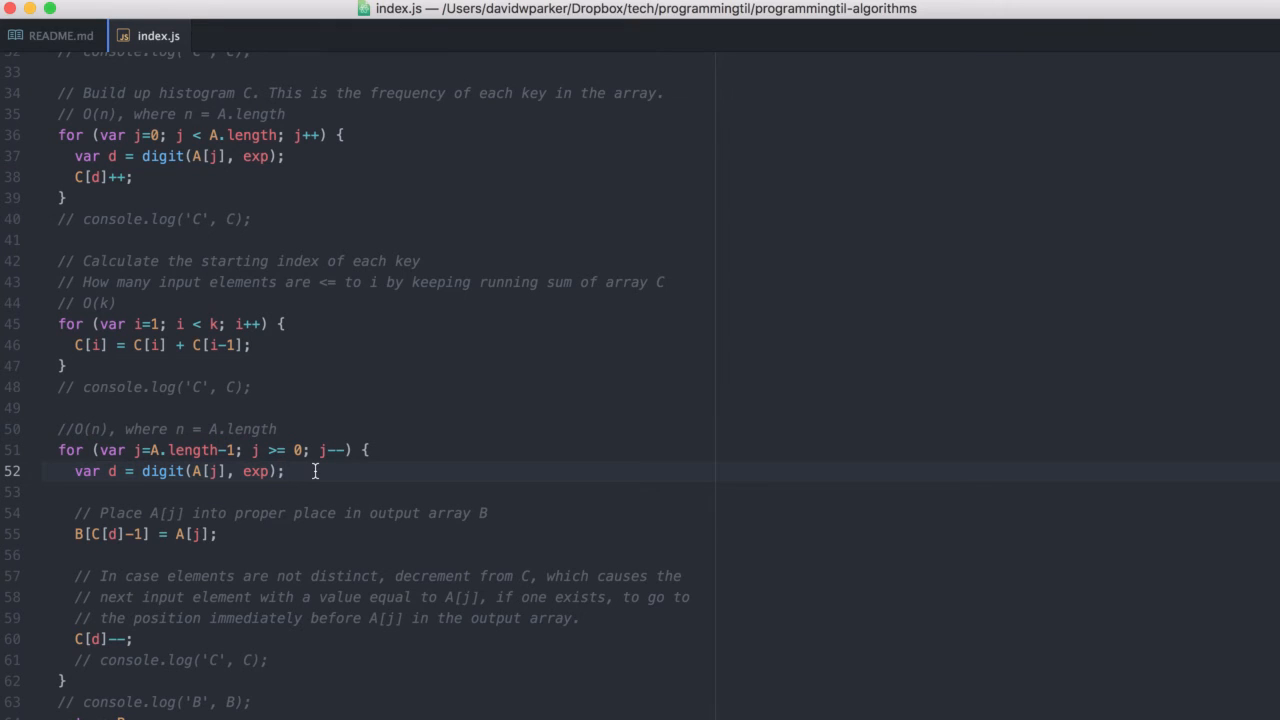
scroll("down", 3)
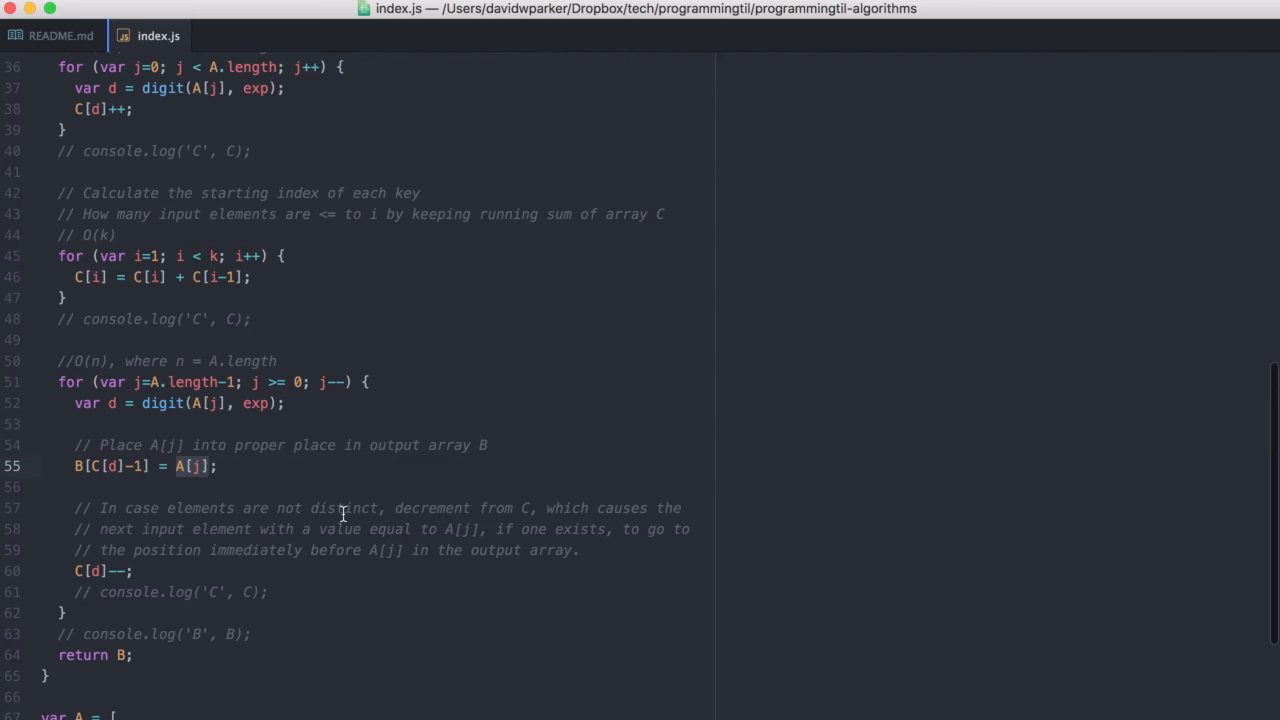
left_click(76, 466)
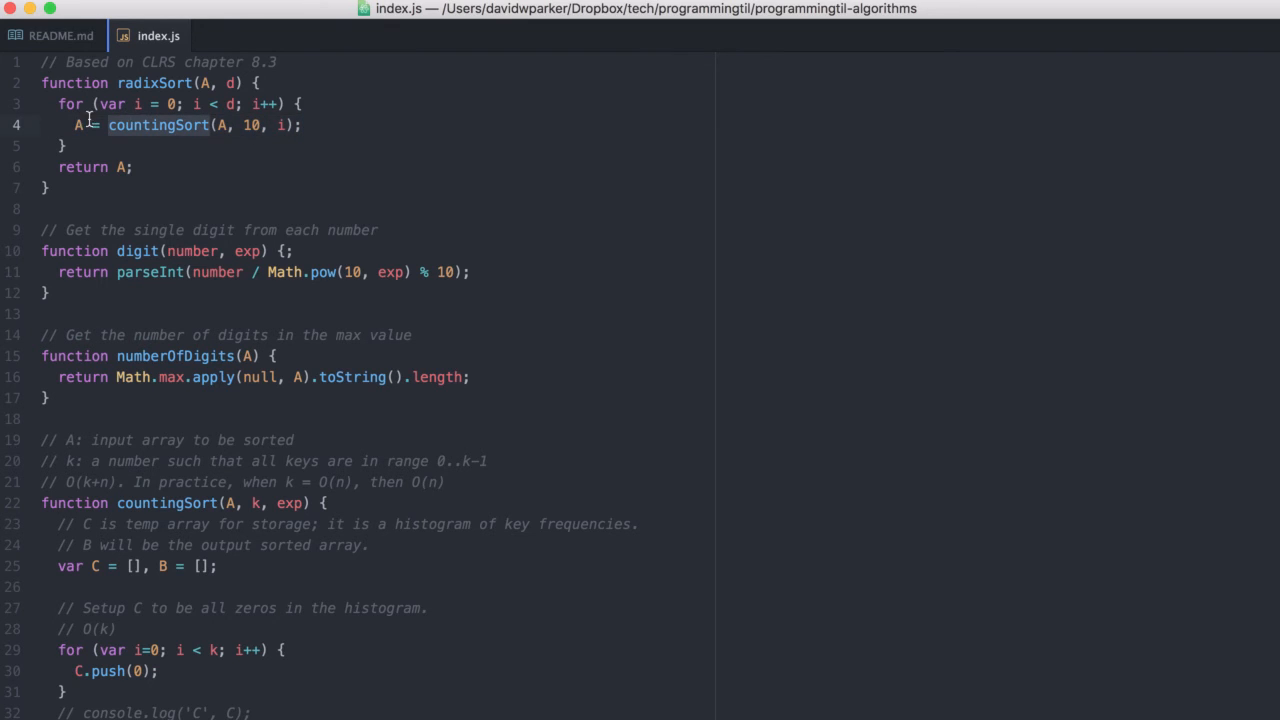
left_click(304, 124)
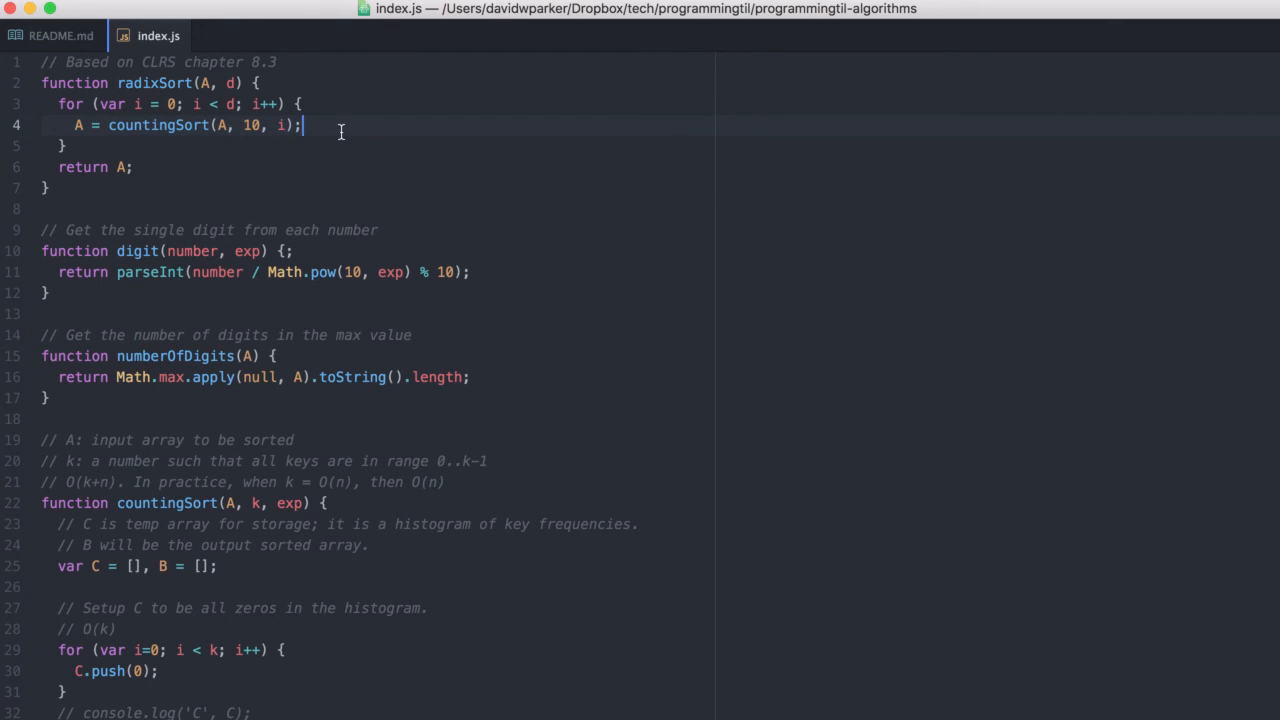
mouse_move(504, 344)
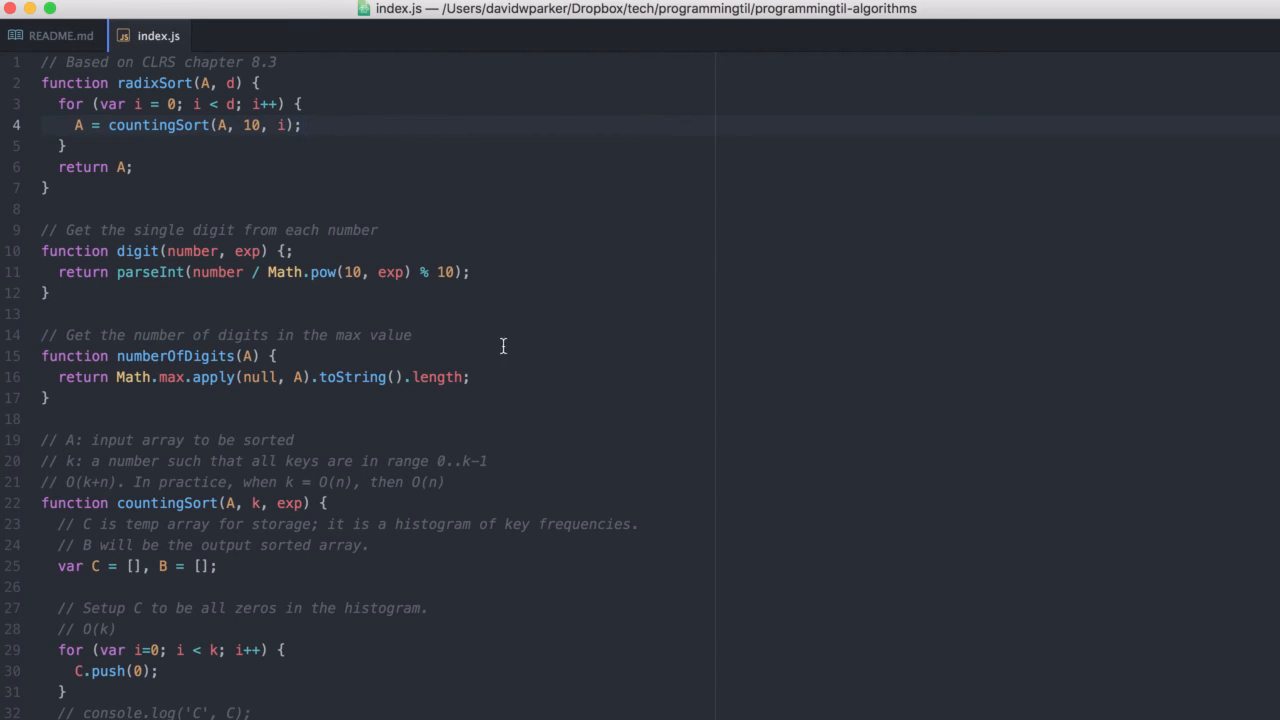
mouse_move(520, 276)
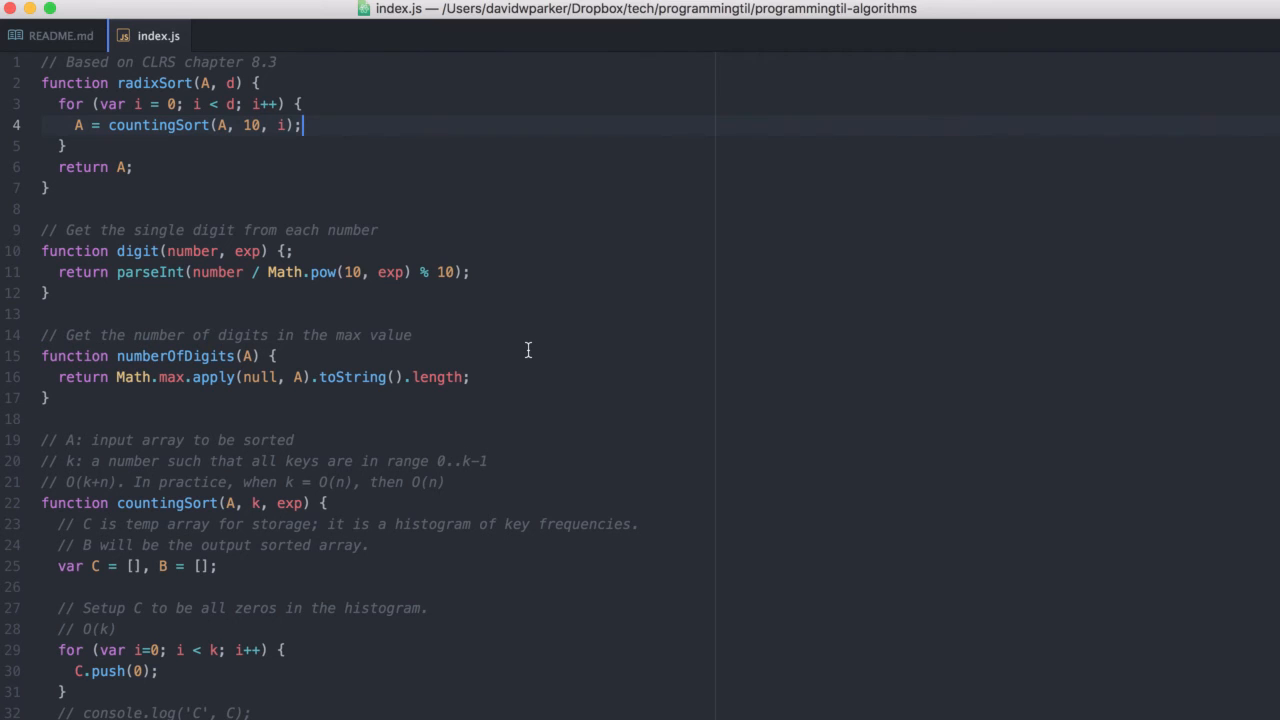
scroll("down", 3)
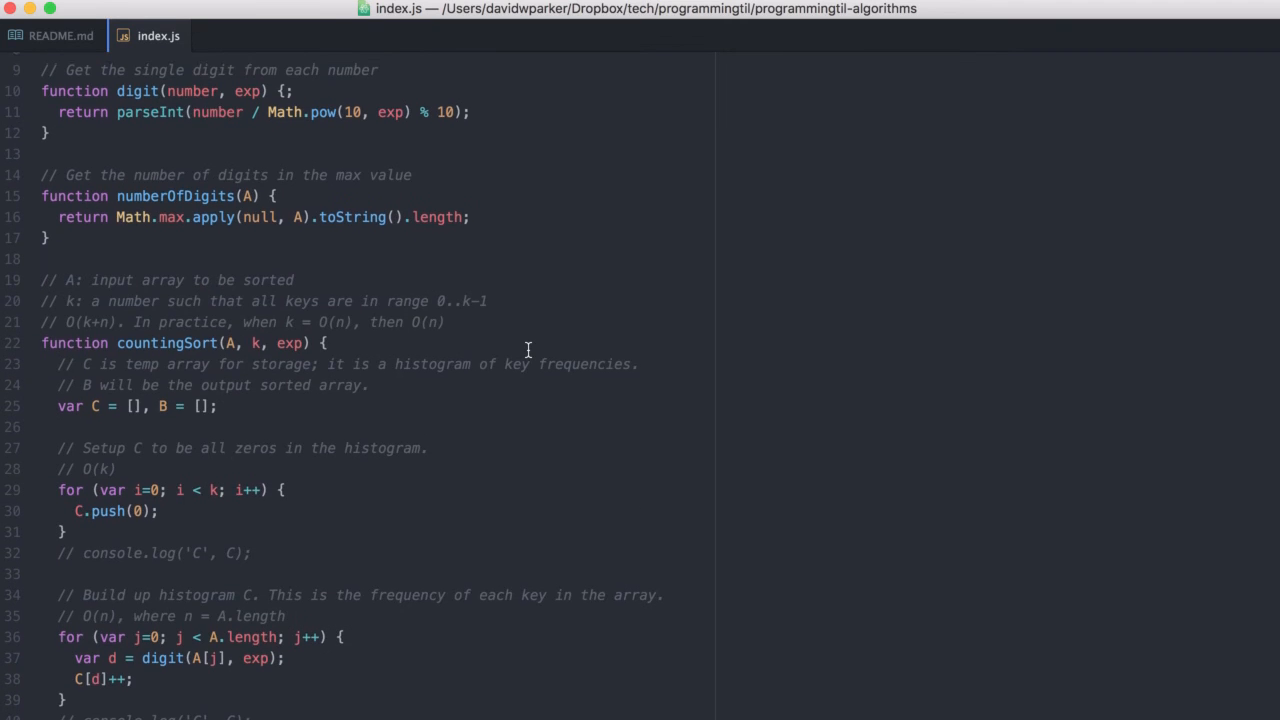
scroll("down", 3)
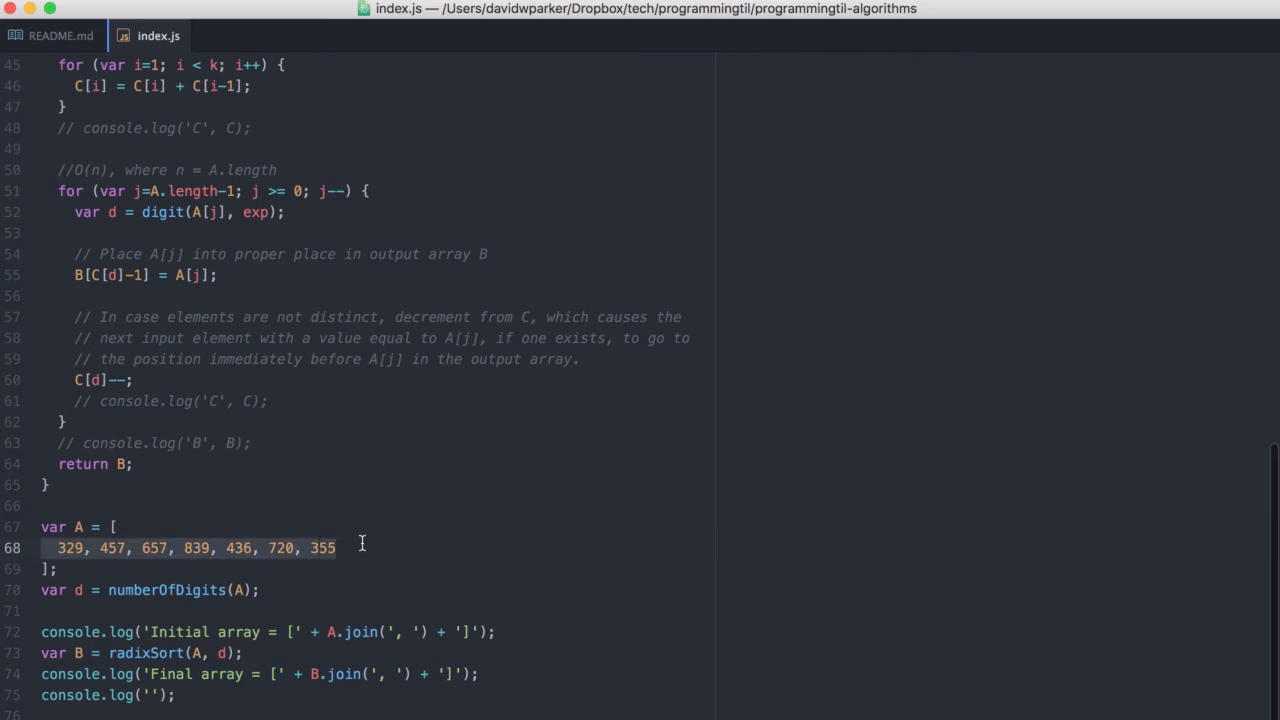
left_click(208, 548)
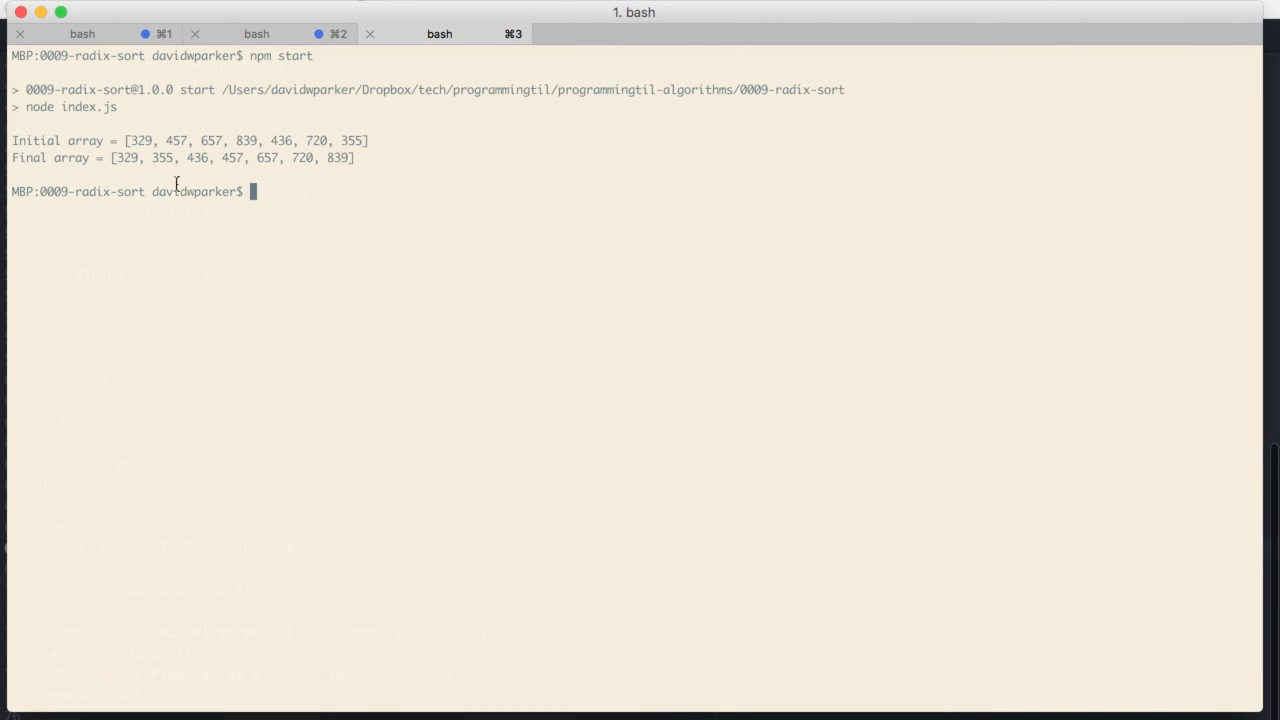
mouse_move(160, 158)
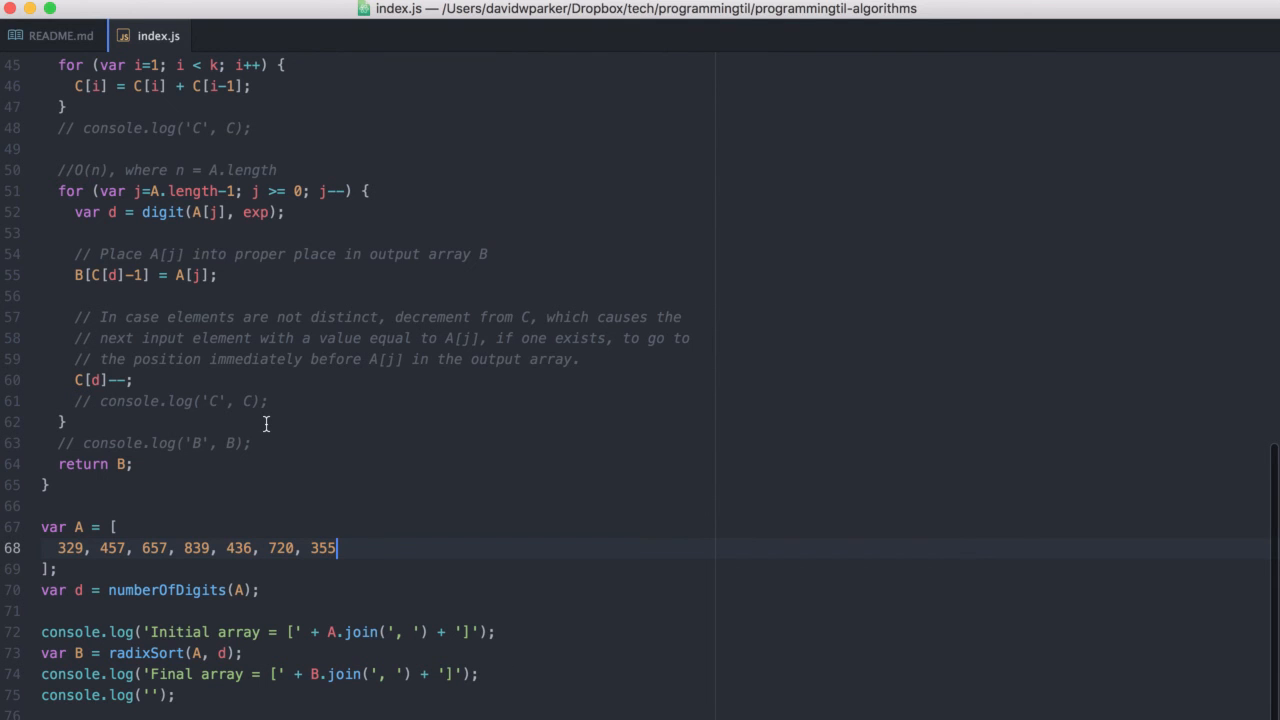
Rerun npm start in iTerm2 to print the B array after each digit pass.
left_click(252, 444)
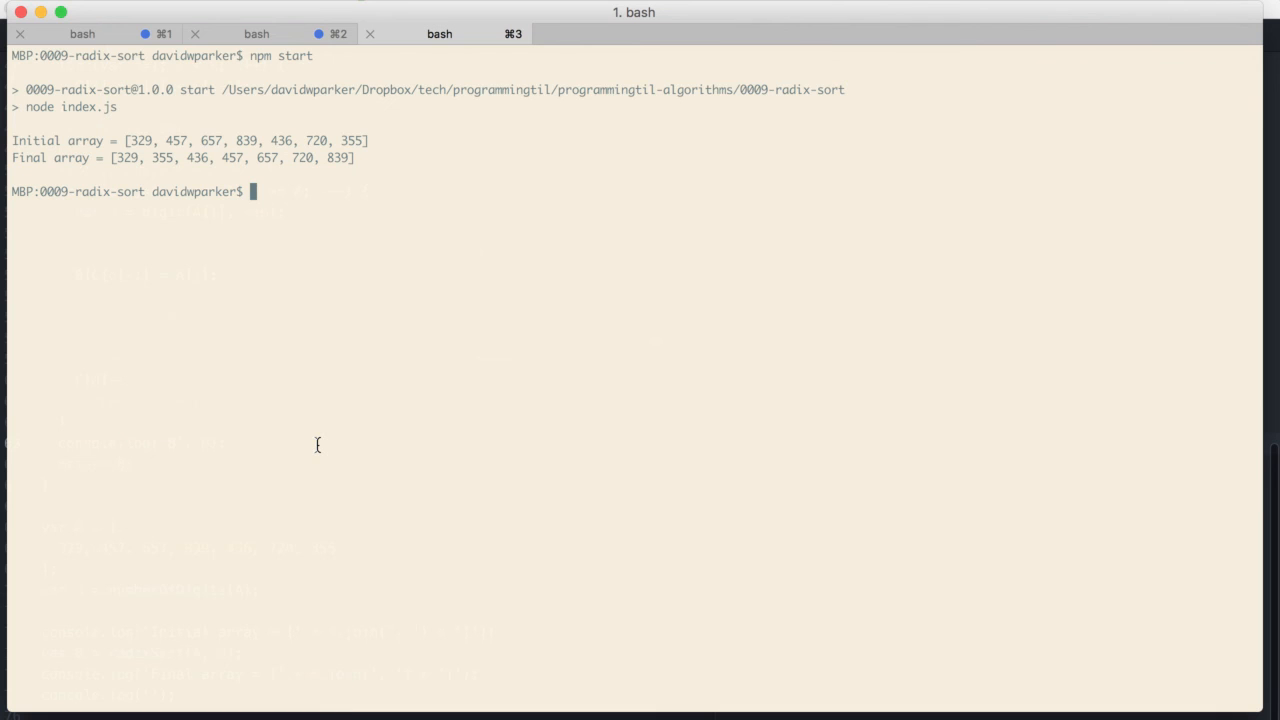
key("Return")
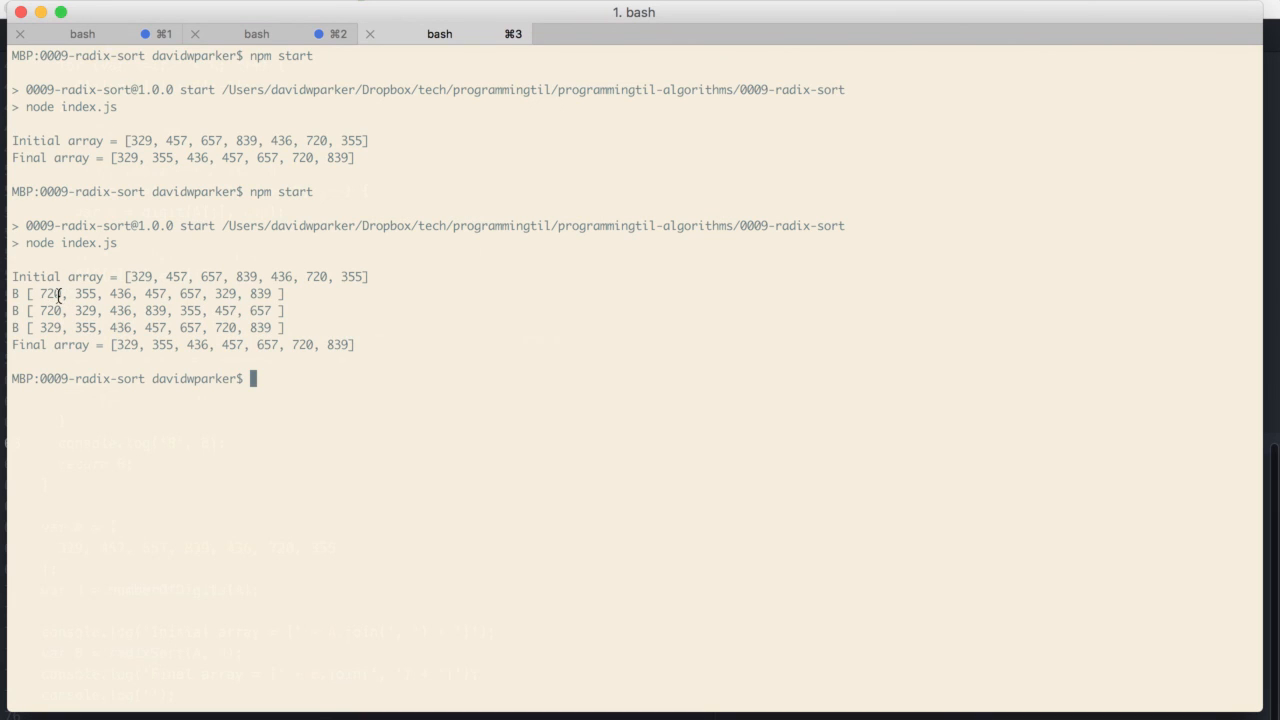
mouse_move(96, 292)
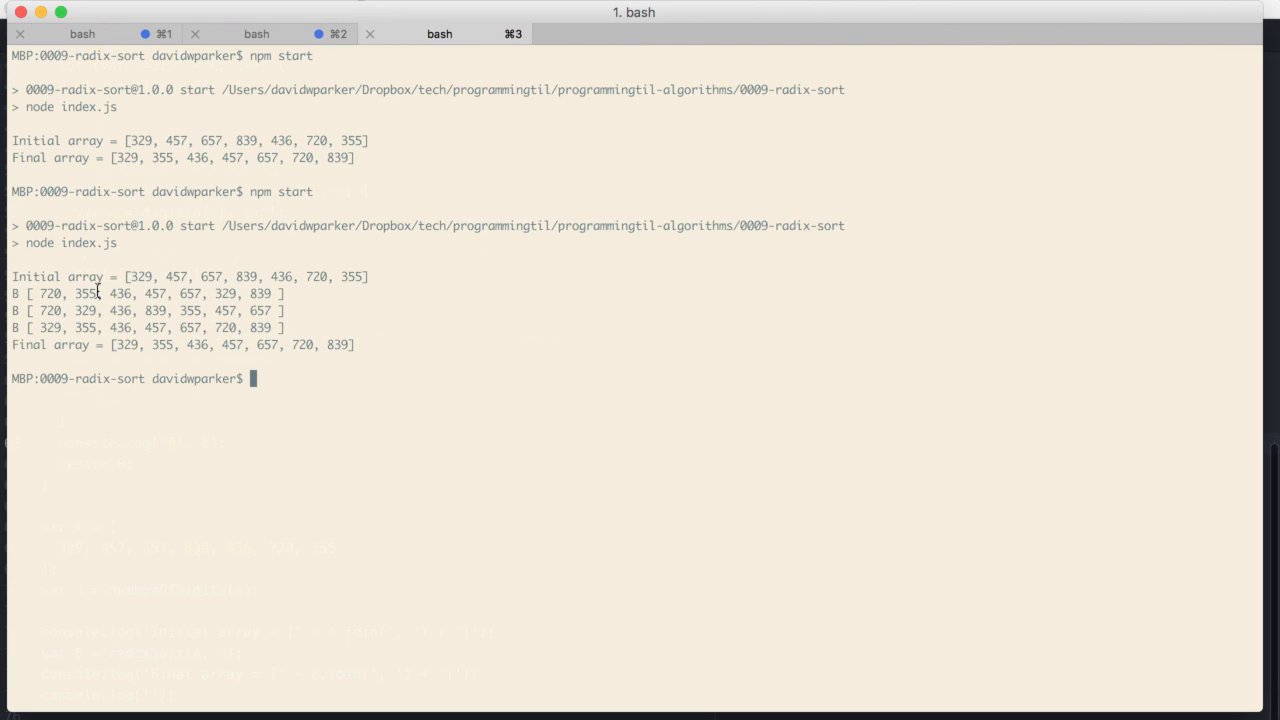
mouse_move(152, 292)
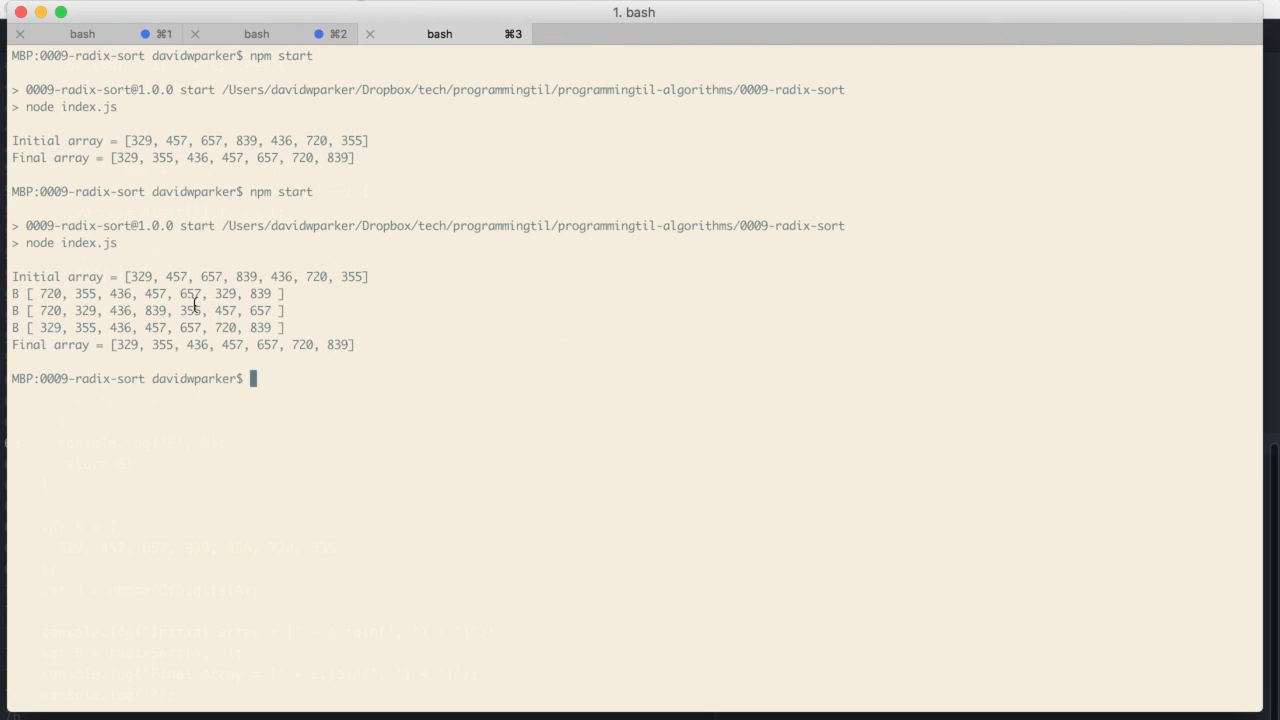
mouse_move(76, 328)
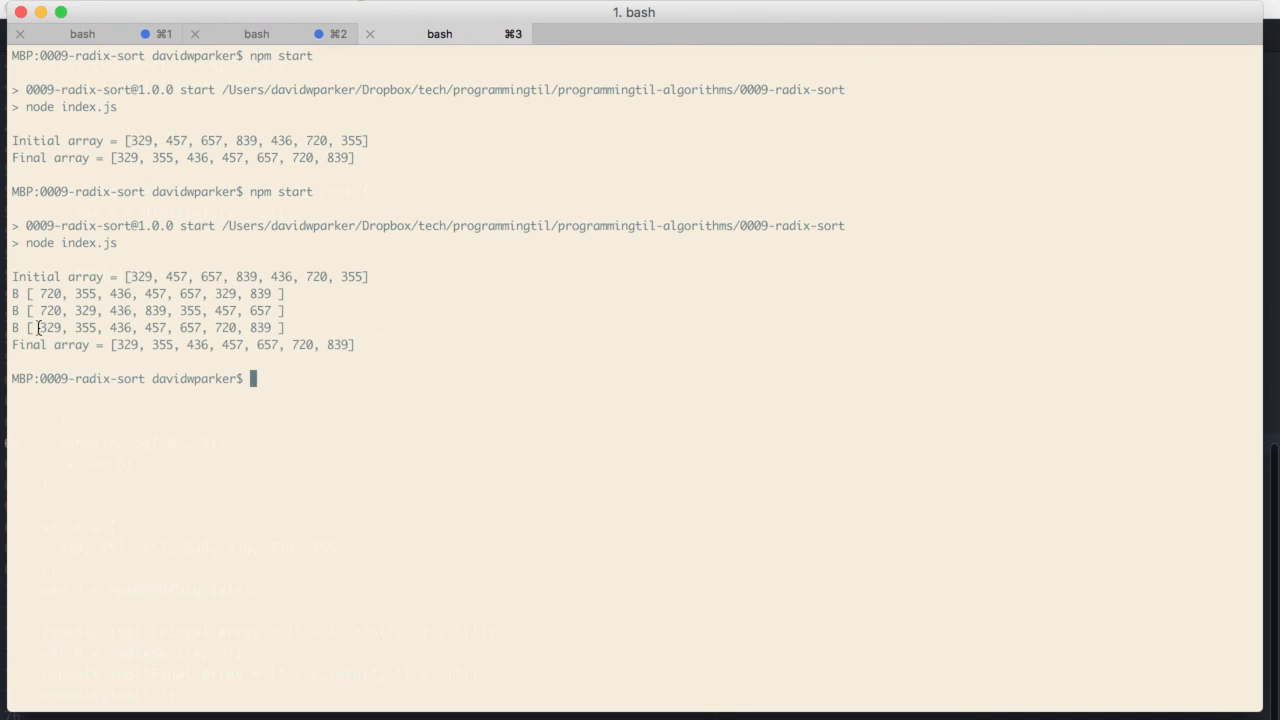
mouse_move(136, 336)
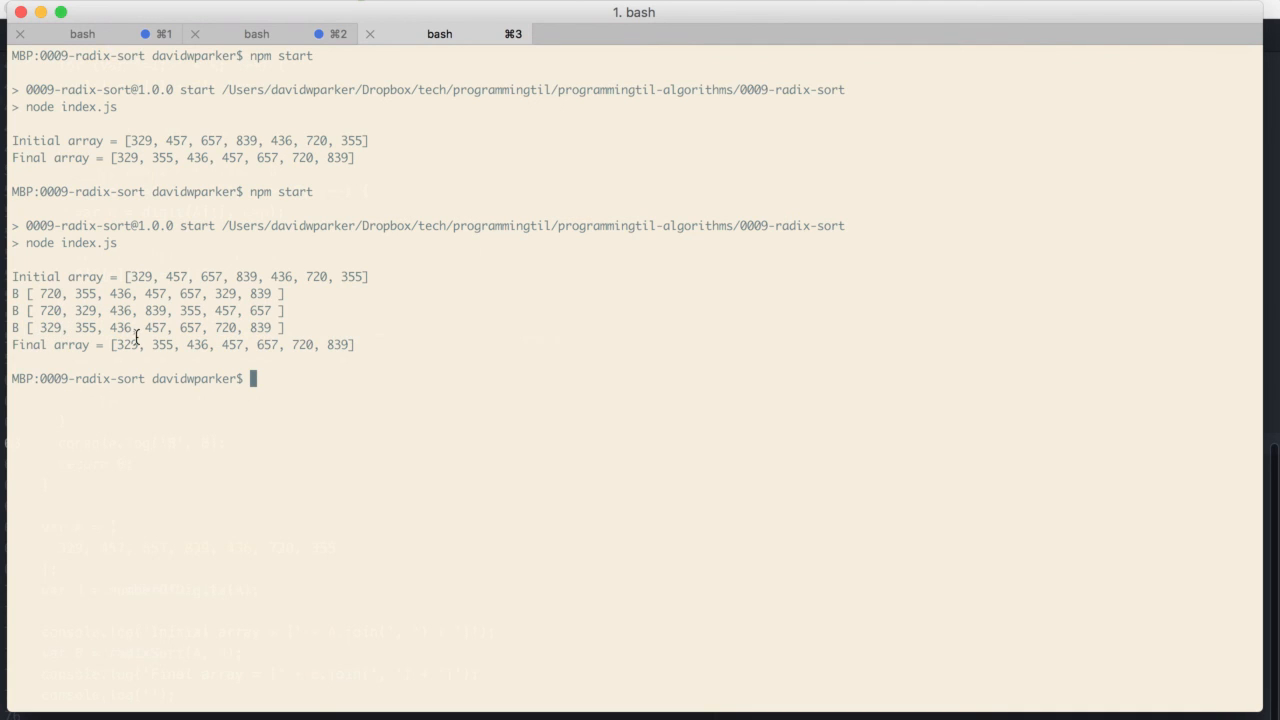
mouse_move(72, 340)
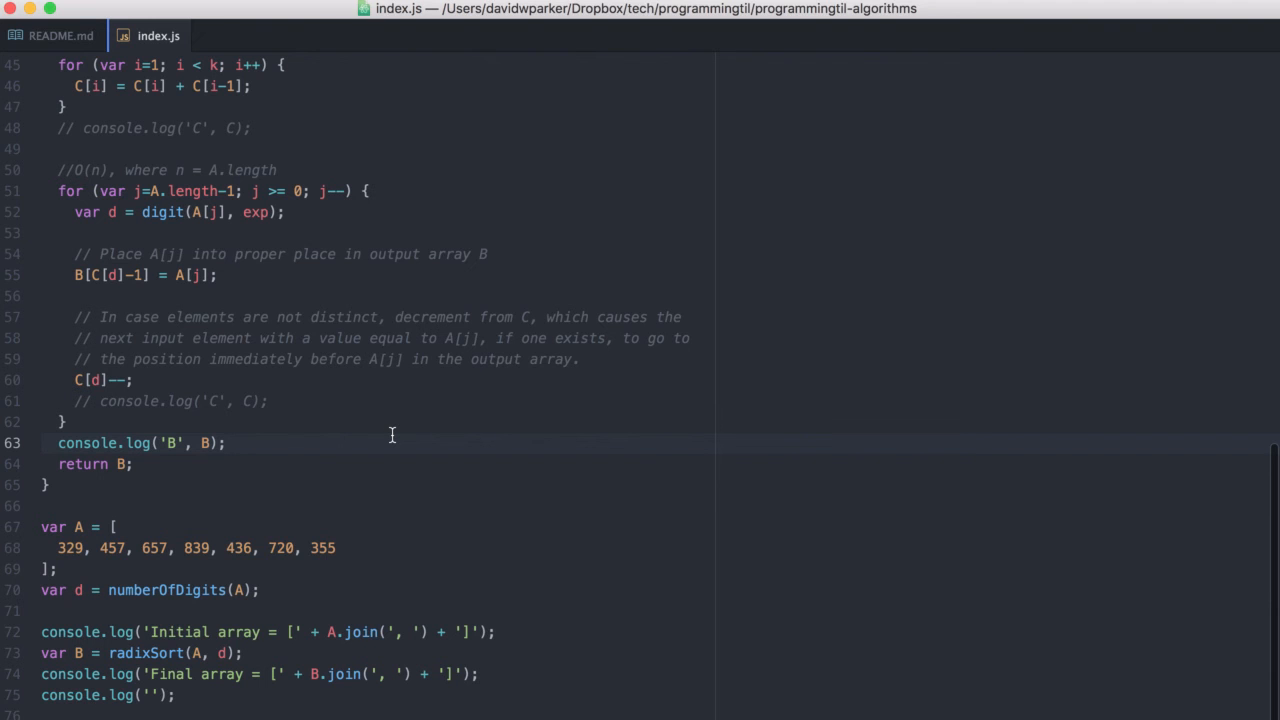
left_click(228, 444)
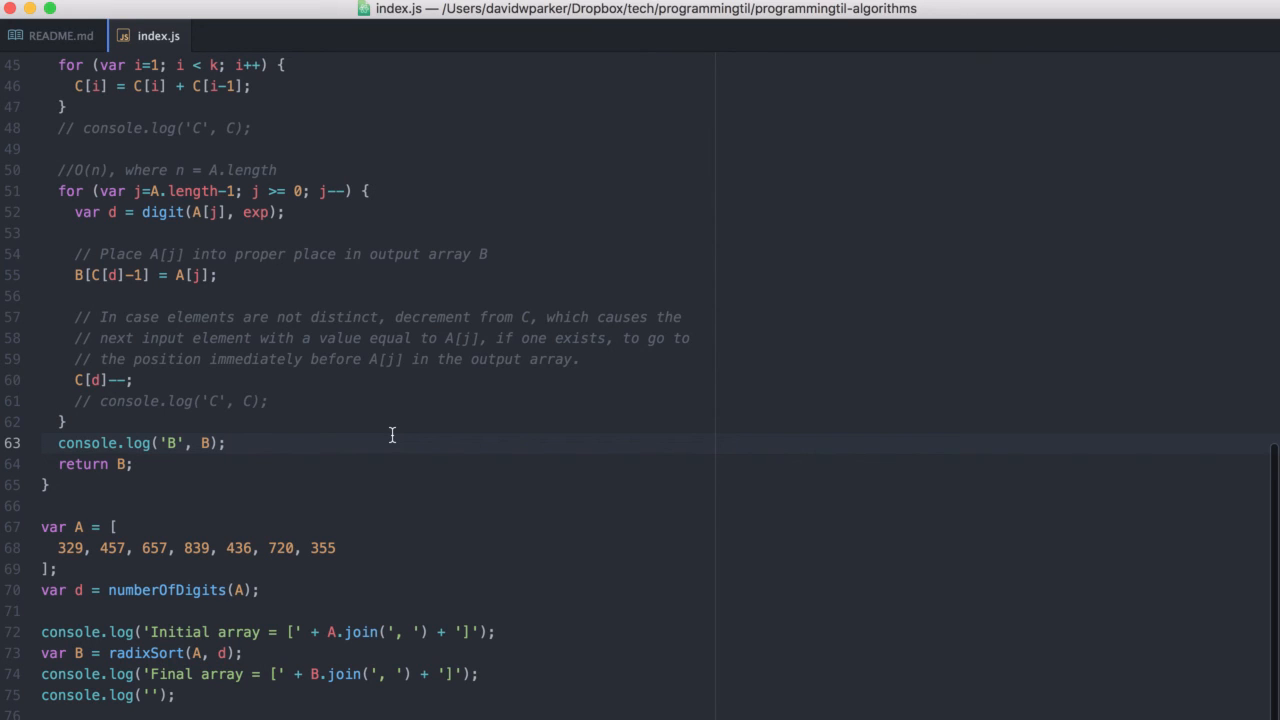
left_click(228, 444)
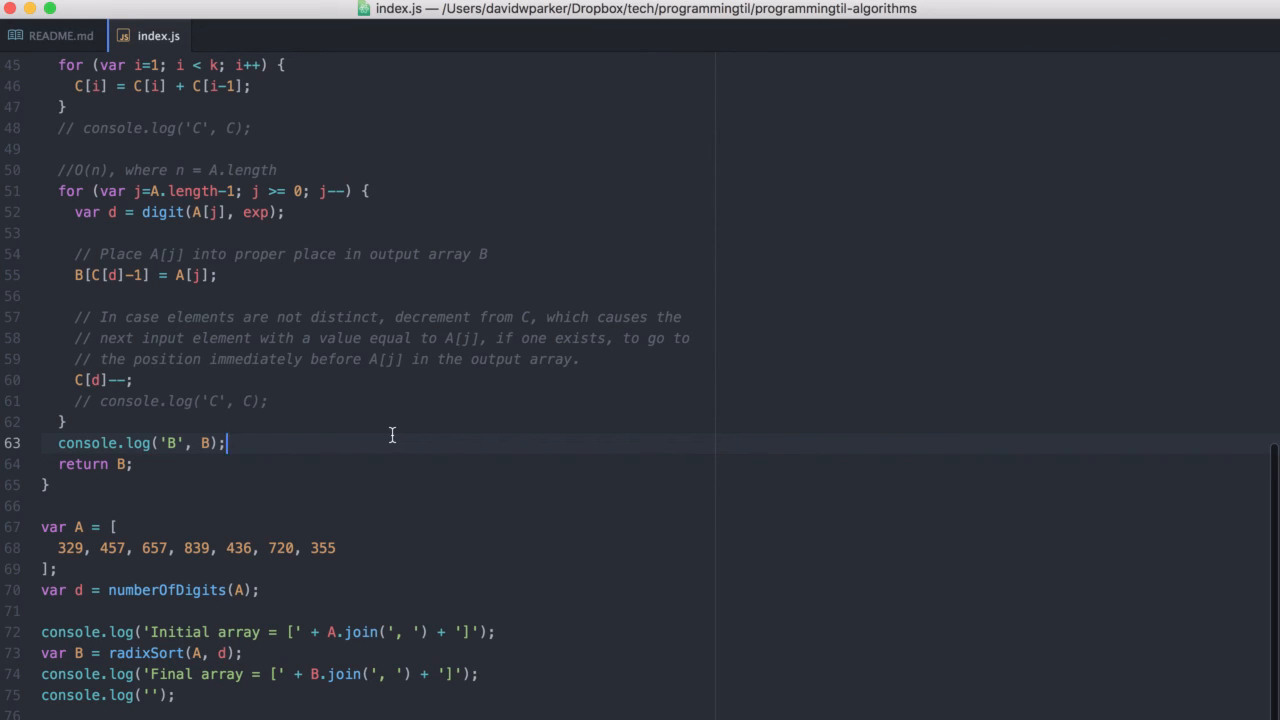